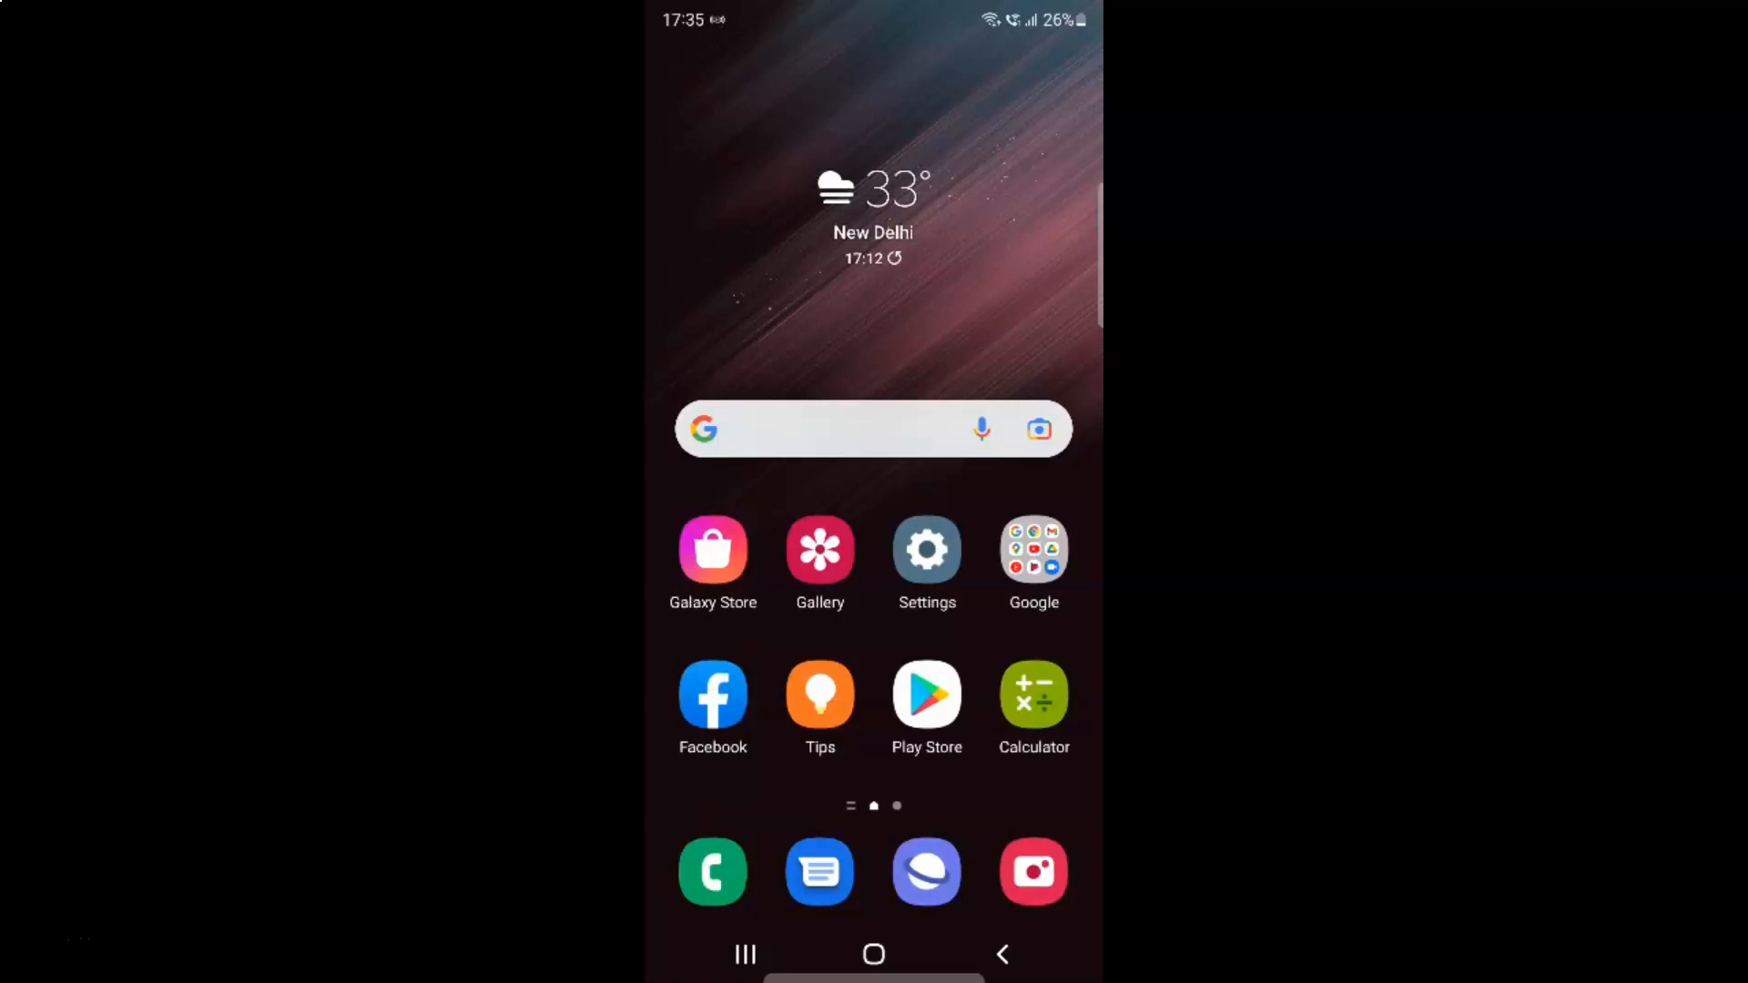
pyautogui.moveTo(942, 287)
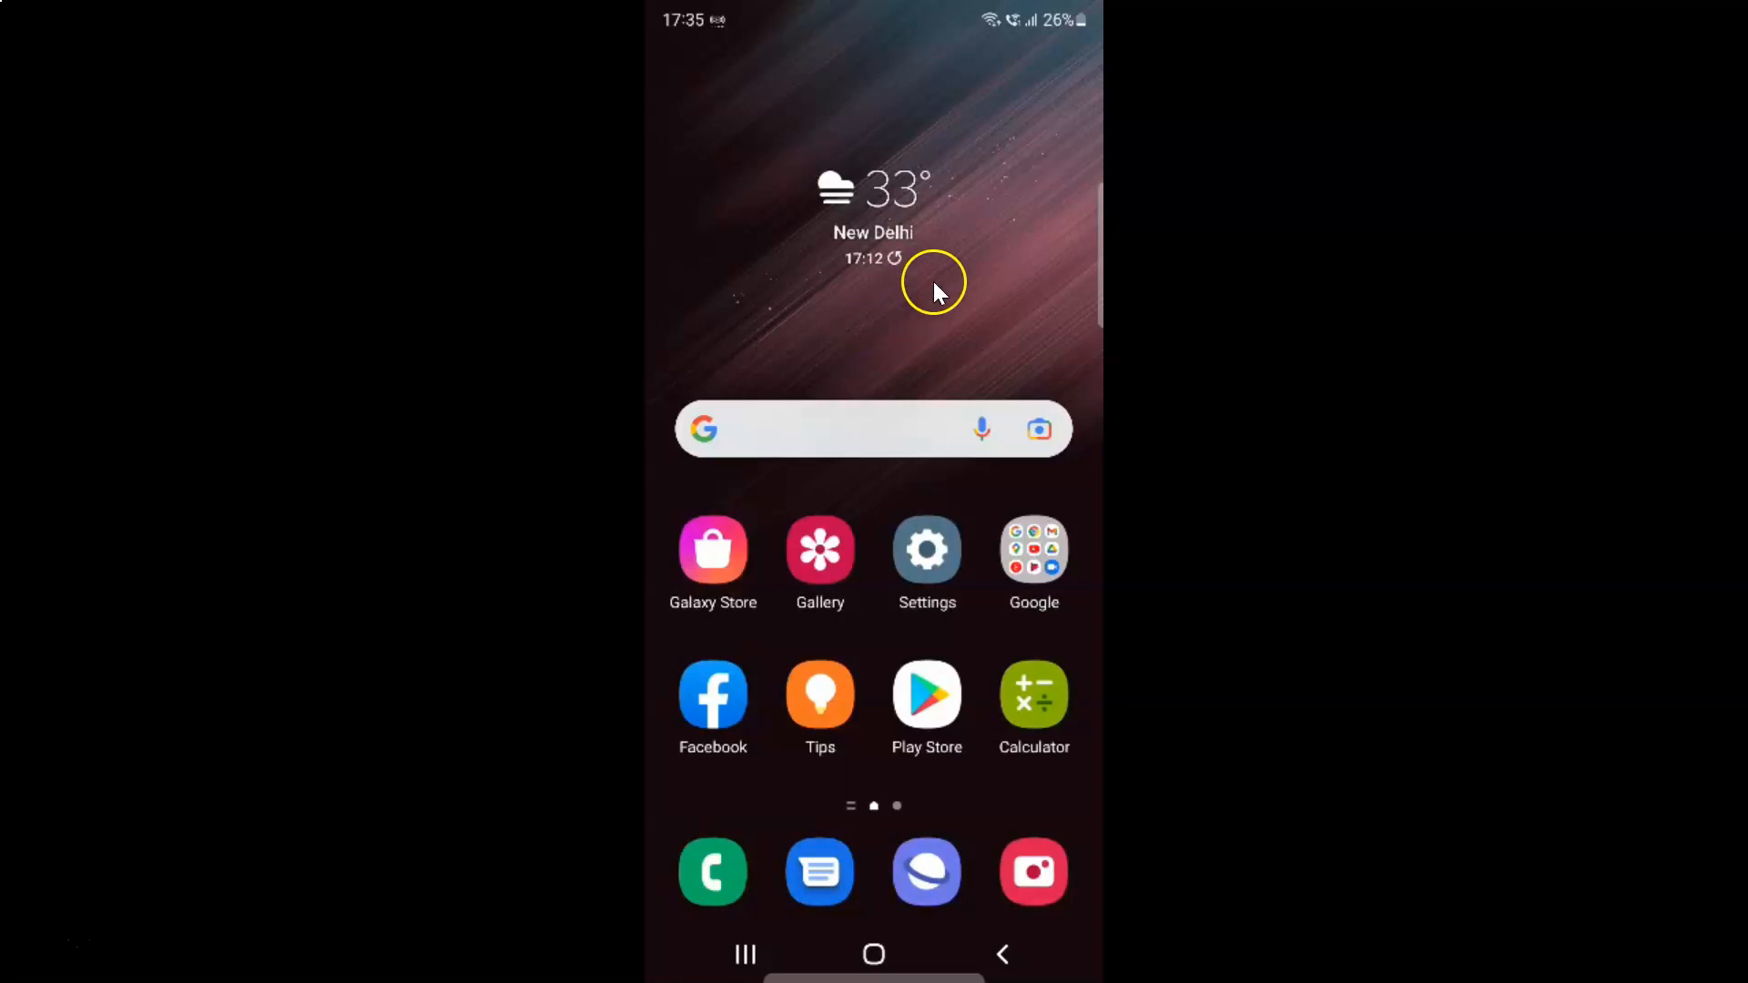
pyautogui.moveTo(917, 295)
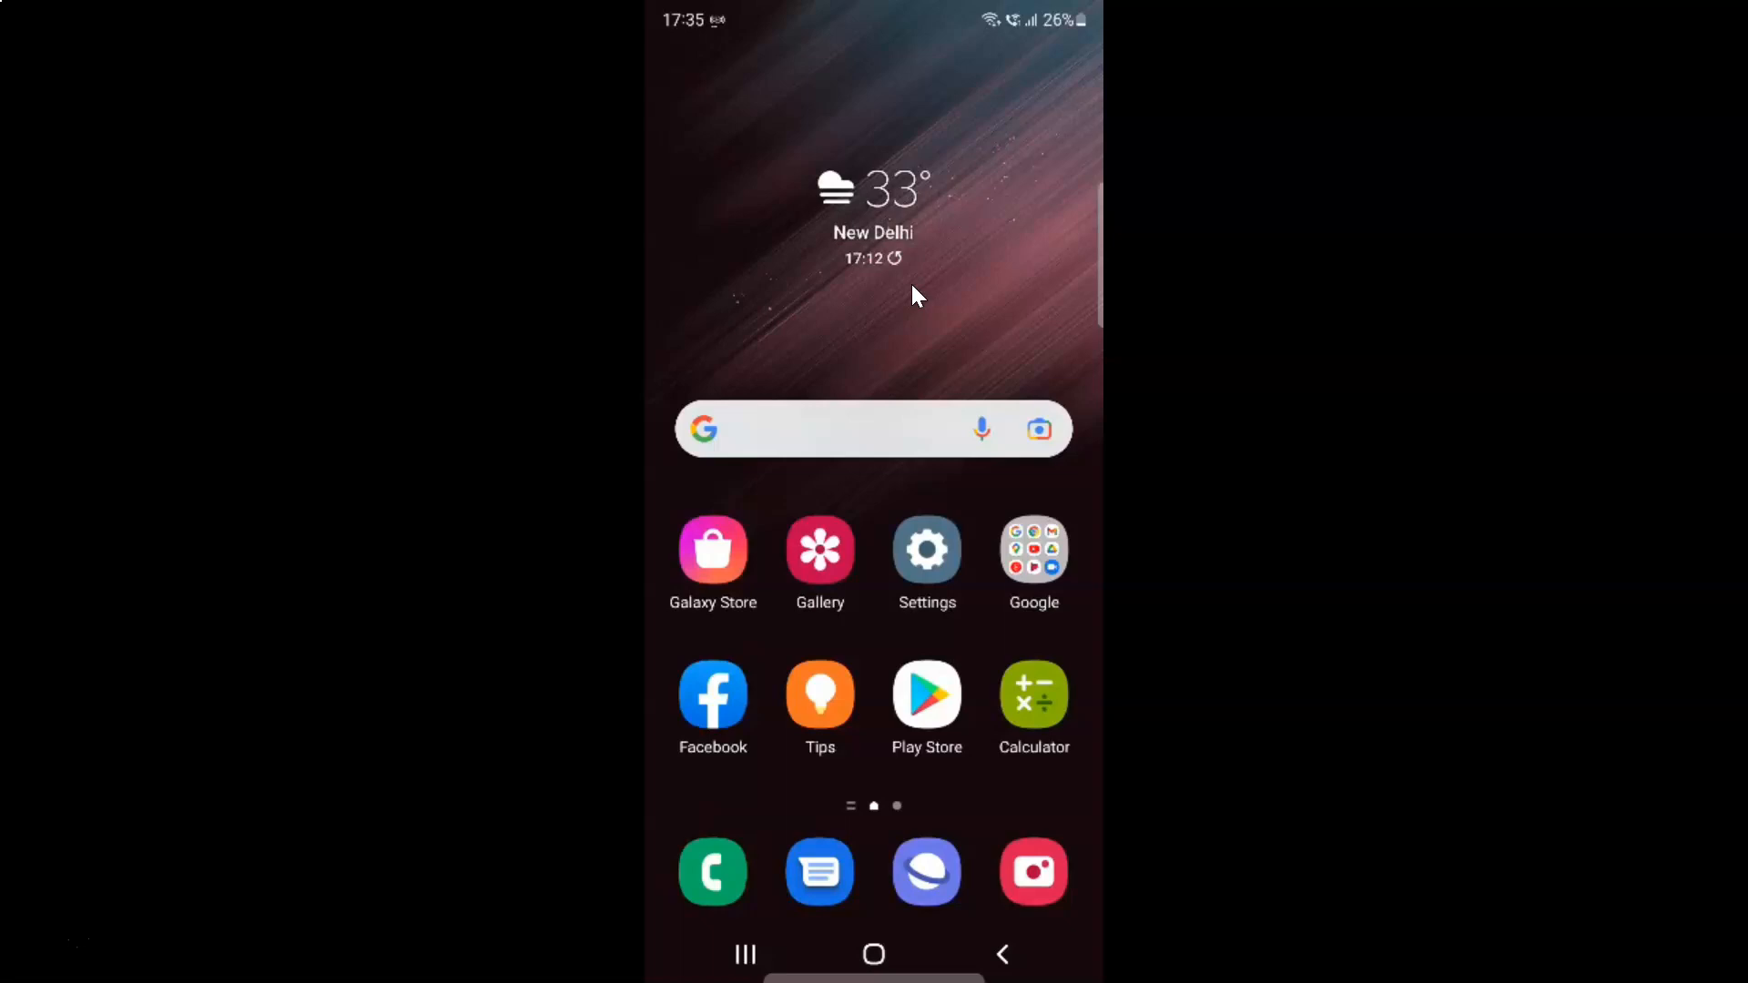
# Launch Google Messages and open the inbox's three-dot overflow menu showing Choose theme.
pyautogui.click(820, 872)
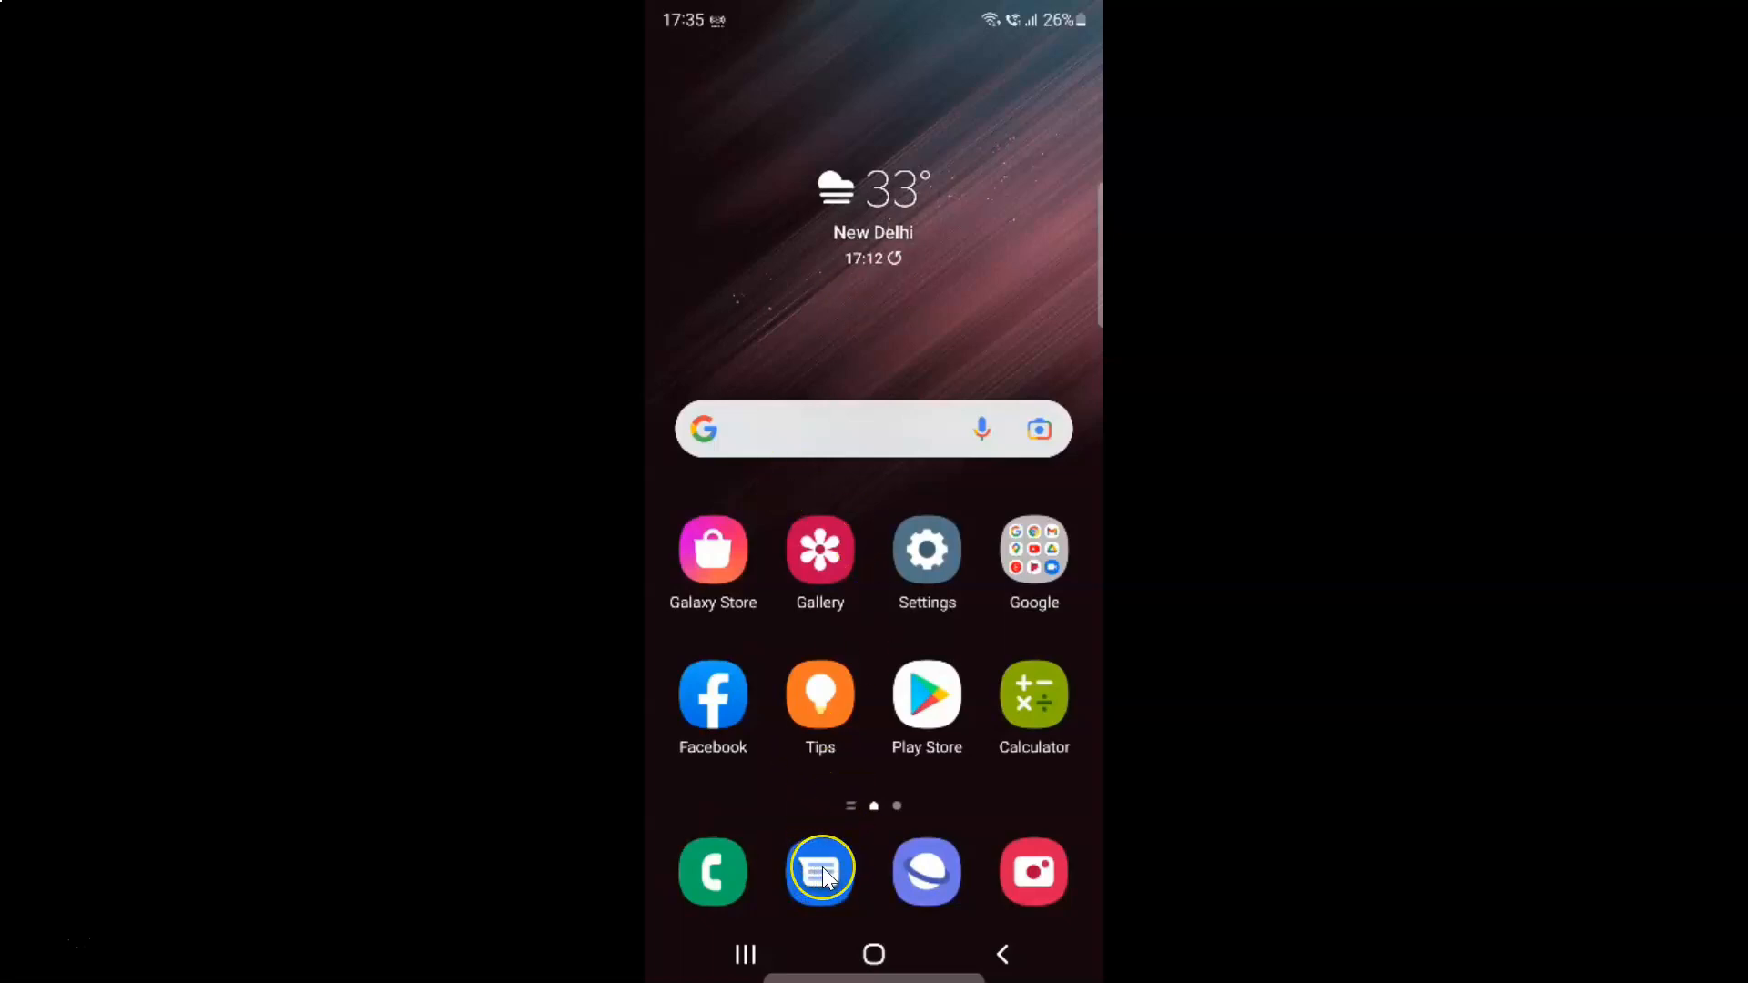
pyautogui.click(819, 870)
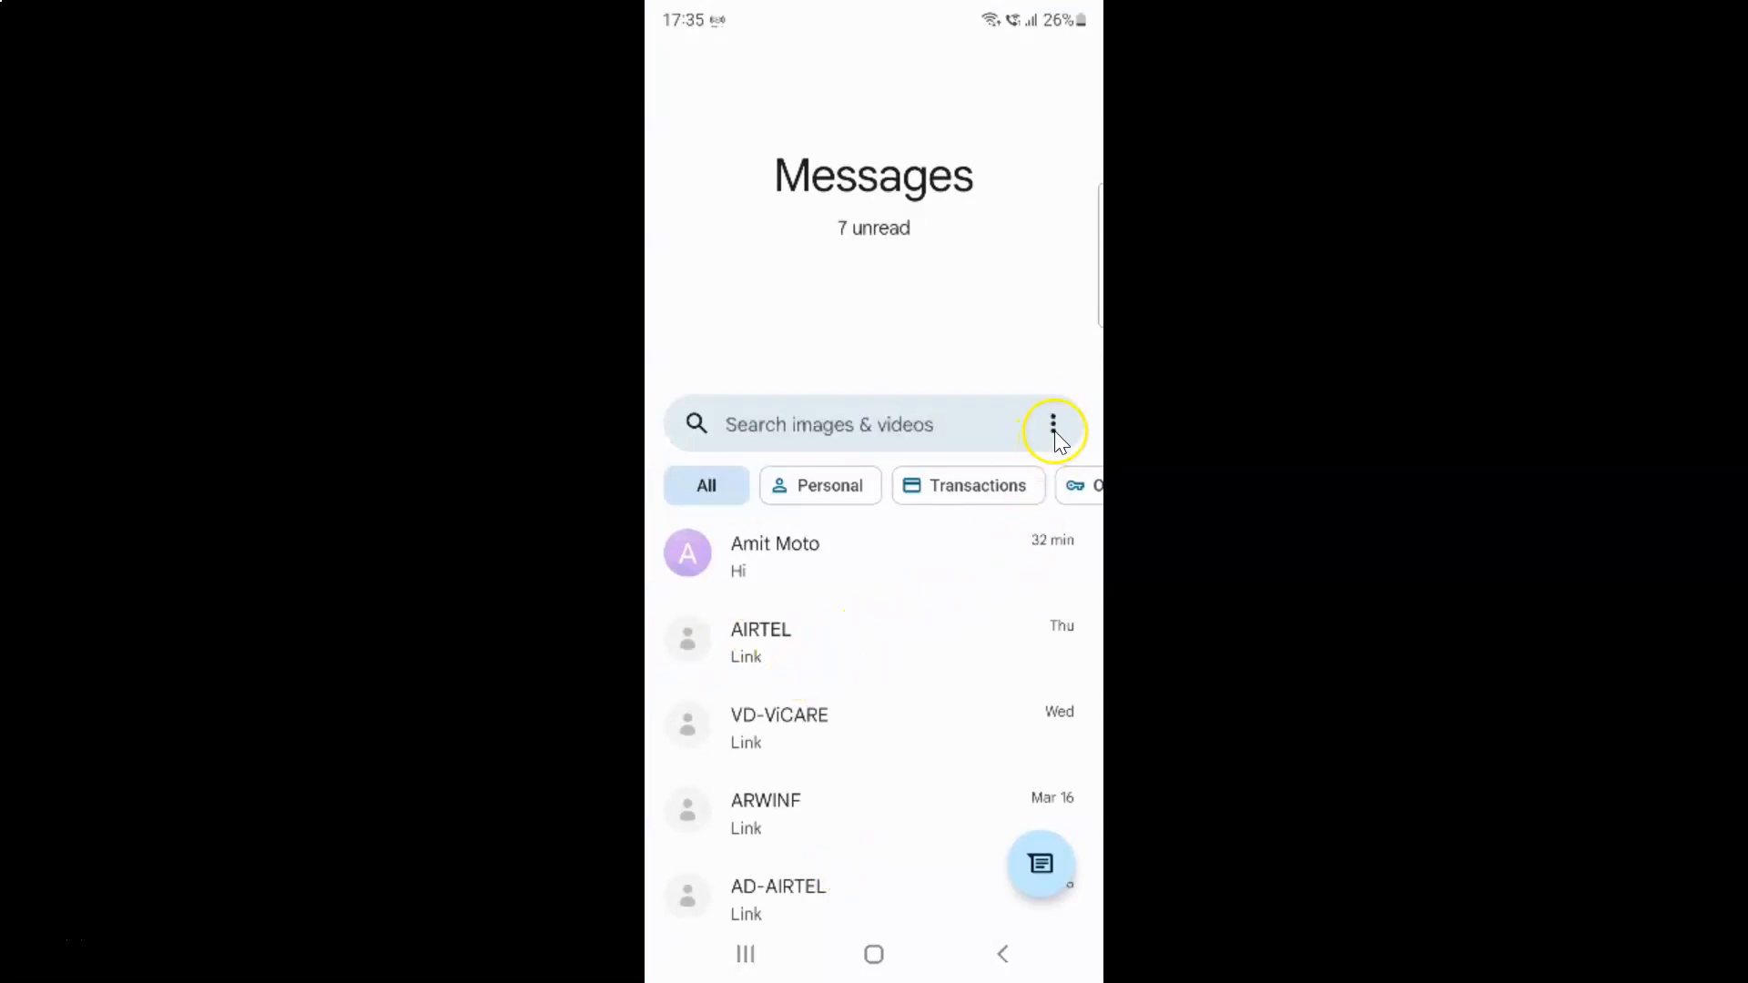
pyautogui.click(1054, 427)
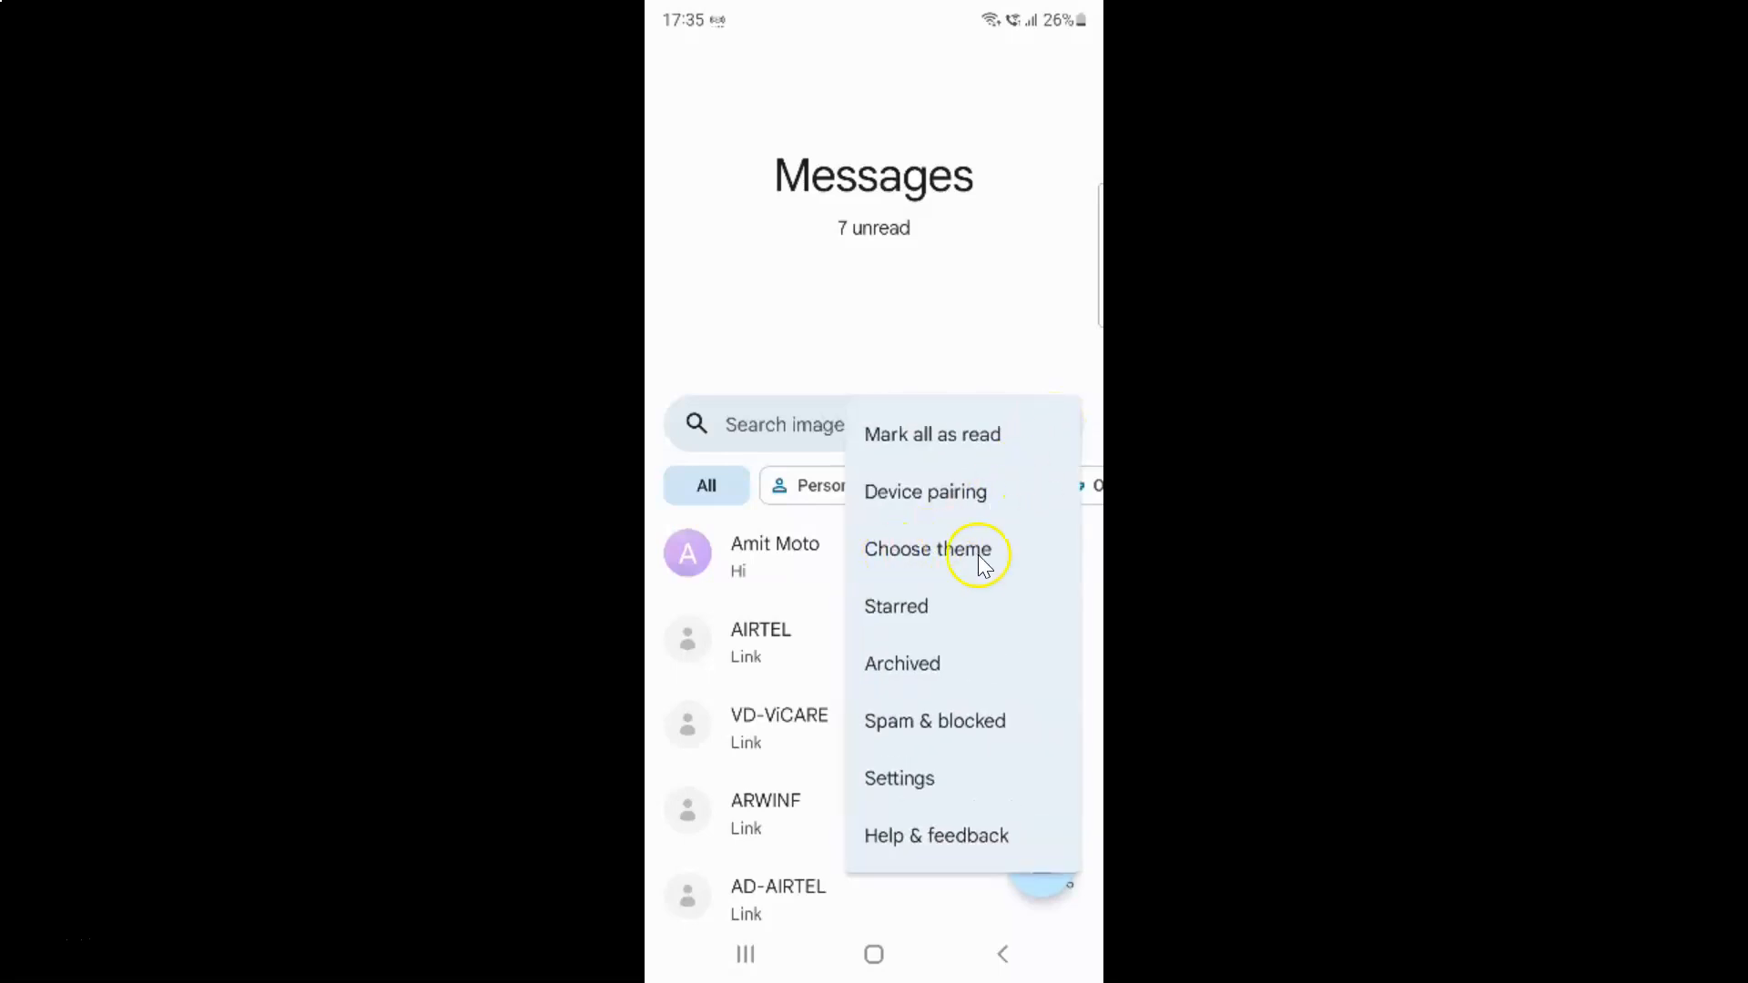
pyautogui.moveTo(920, 554)
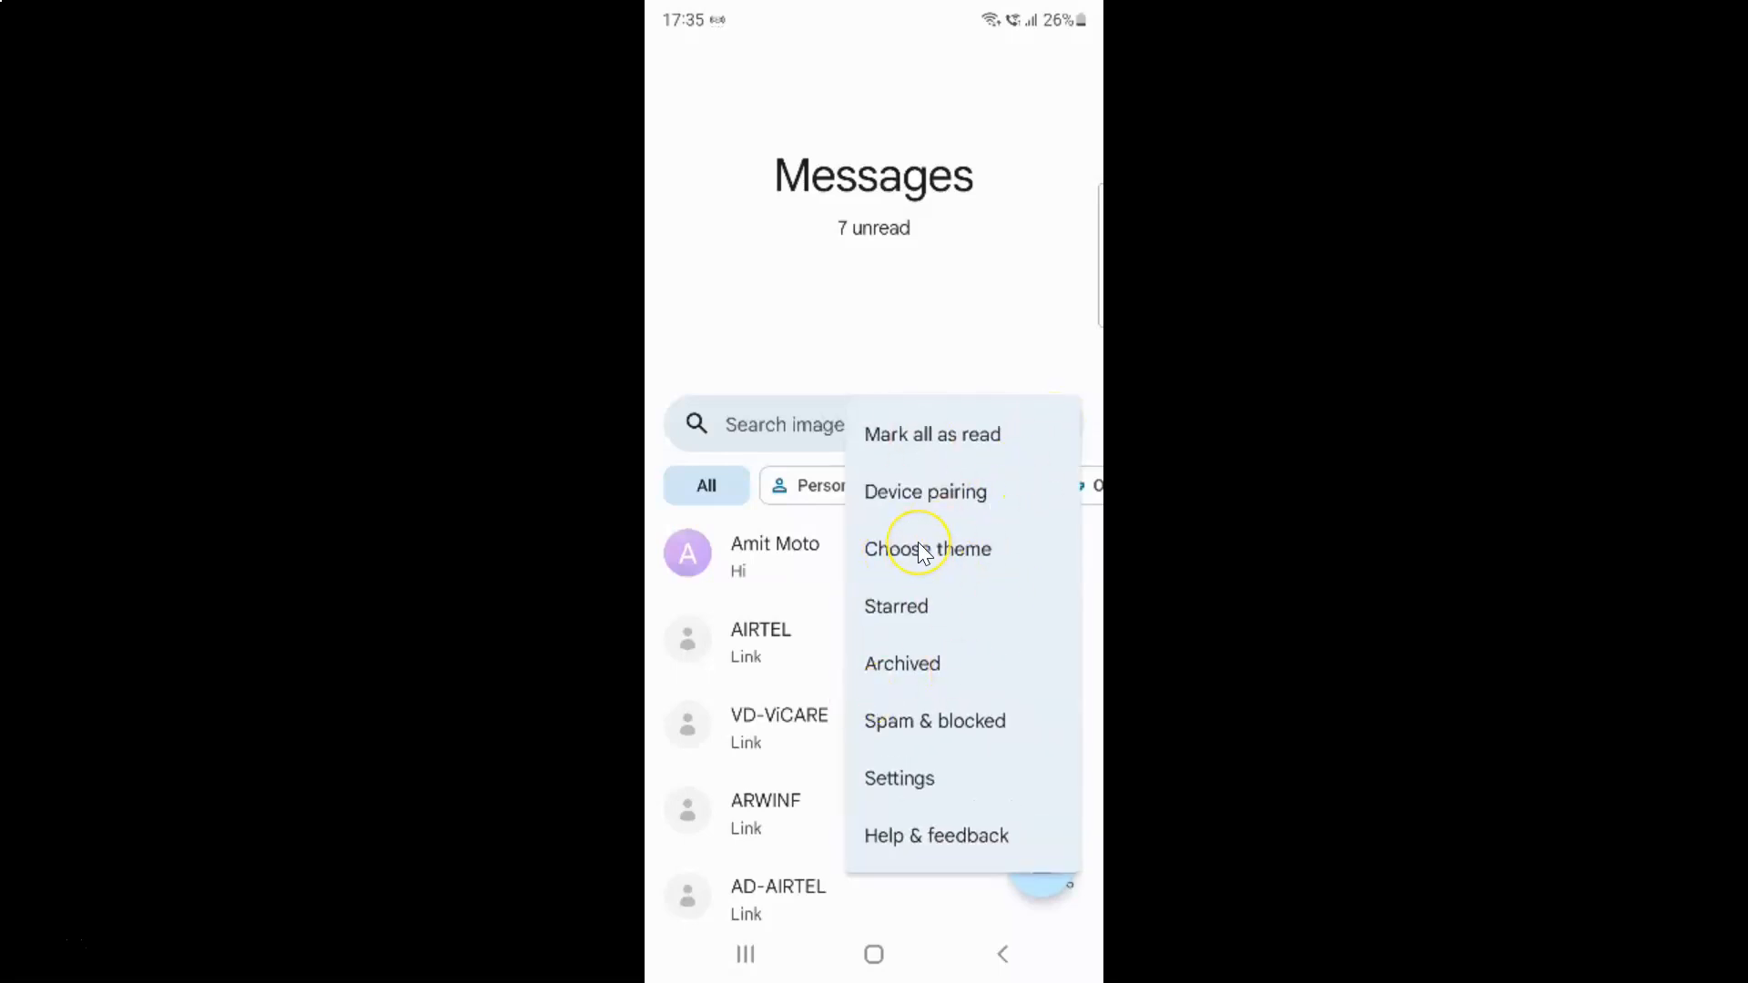
# Open the Choose theme dialog and select Dark instead of Light.
pyautogui.click(927, 548)
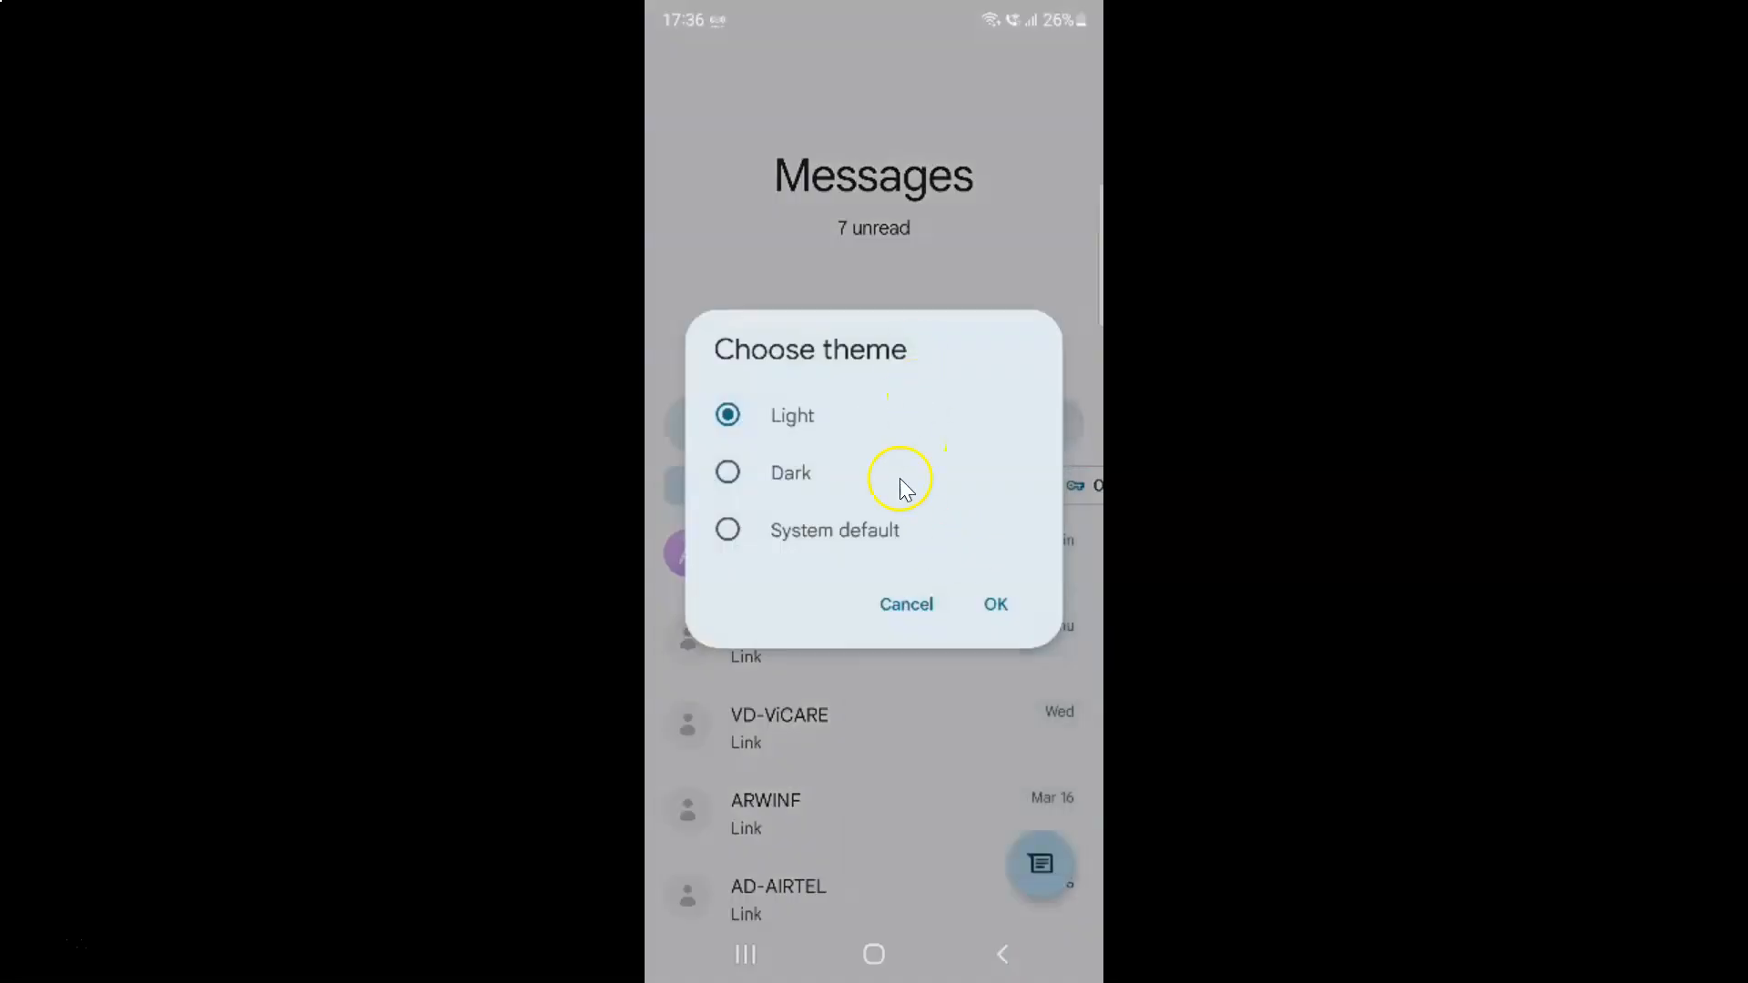
pyautogui.moveTo(805, 398)
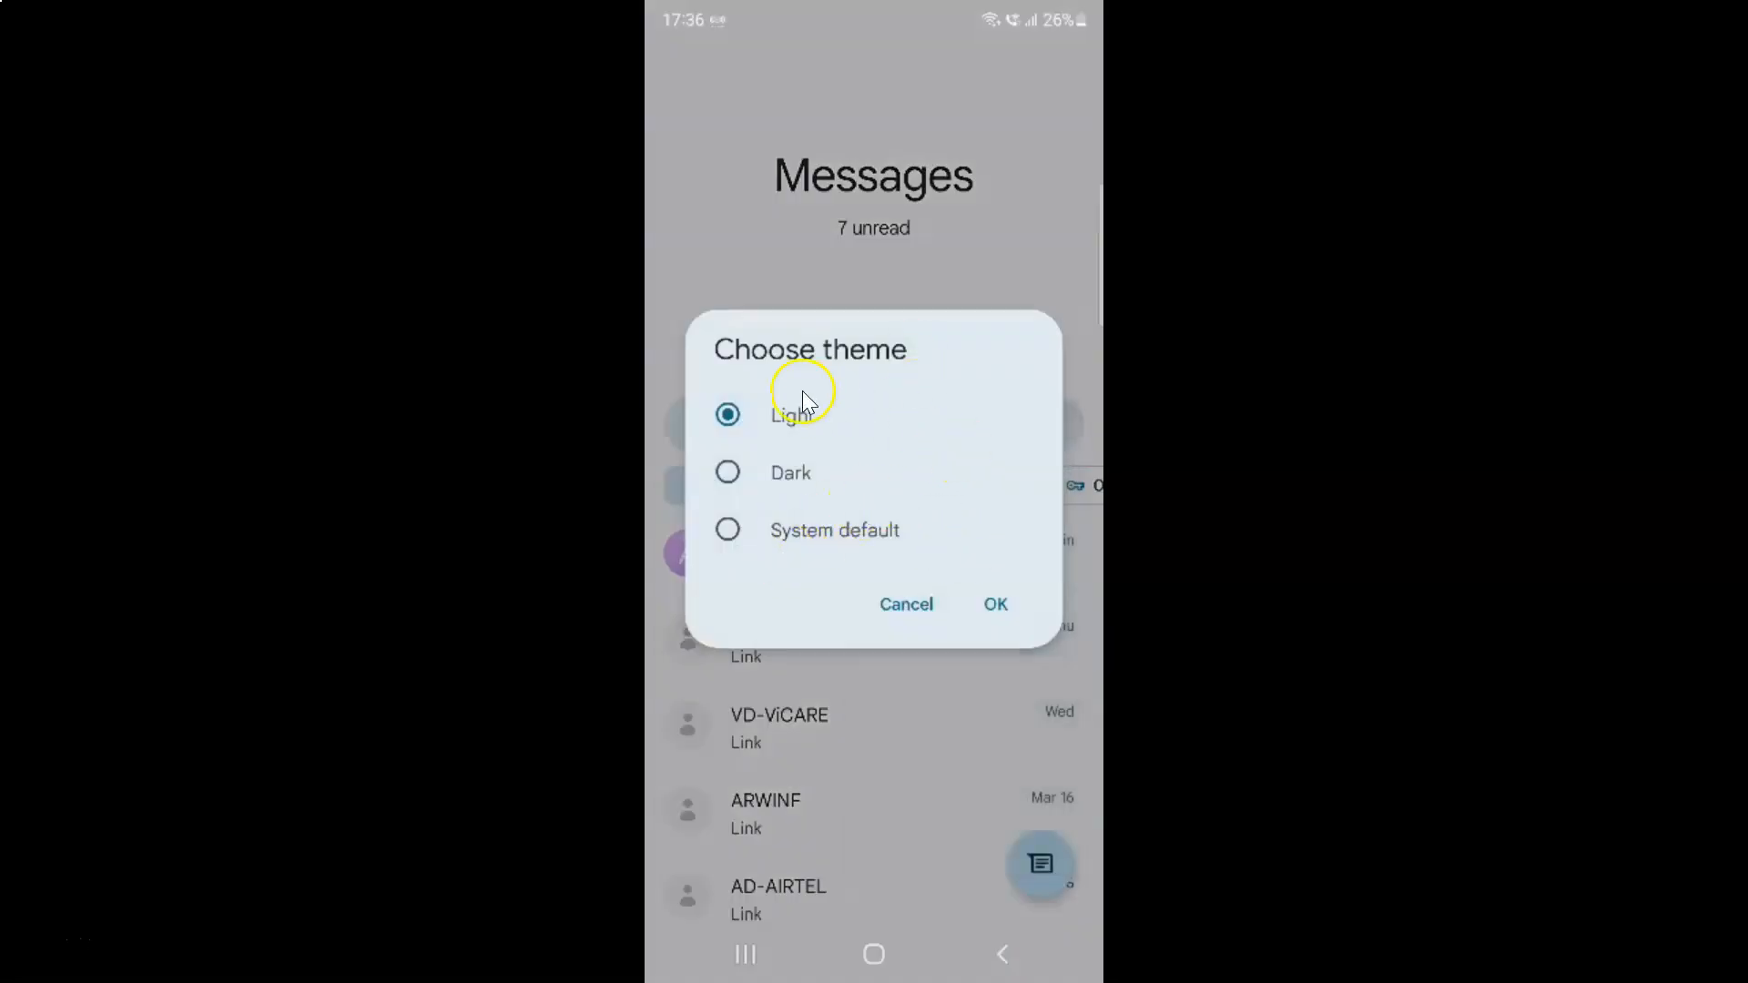
pyautogui.moveTo(831, 502)
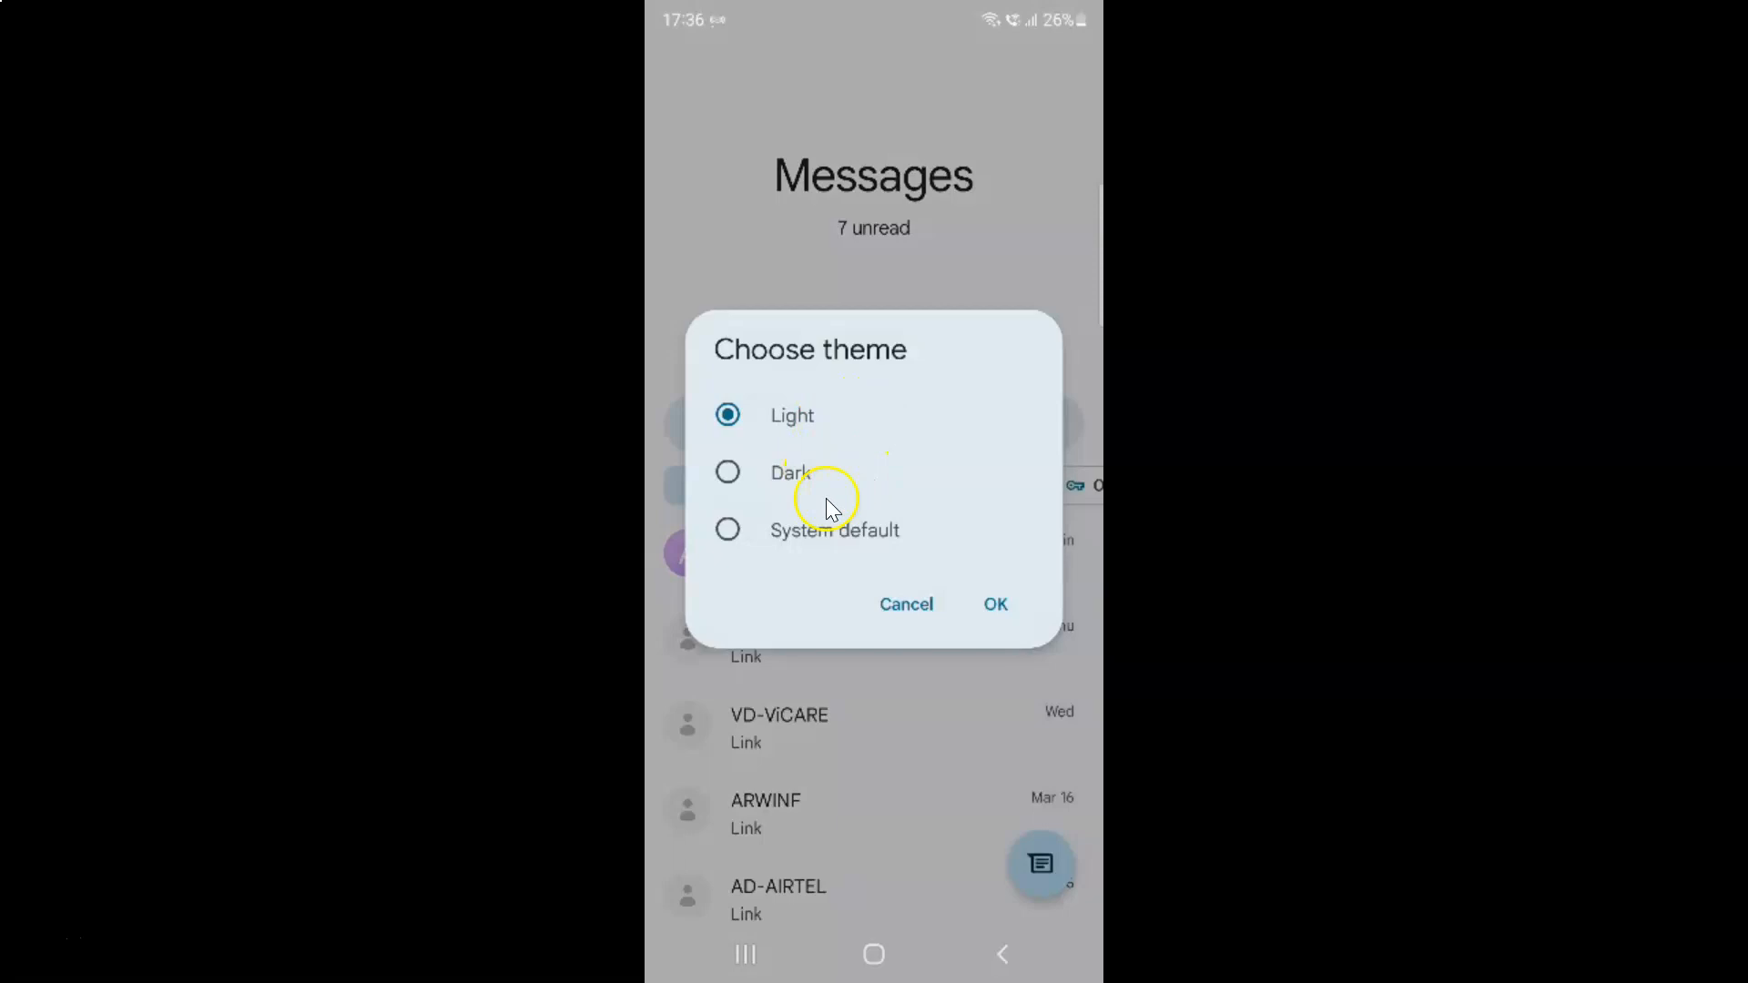
pyautogui.moveTo(839, 497)
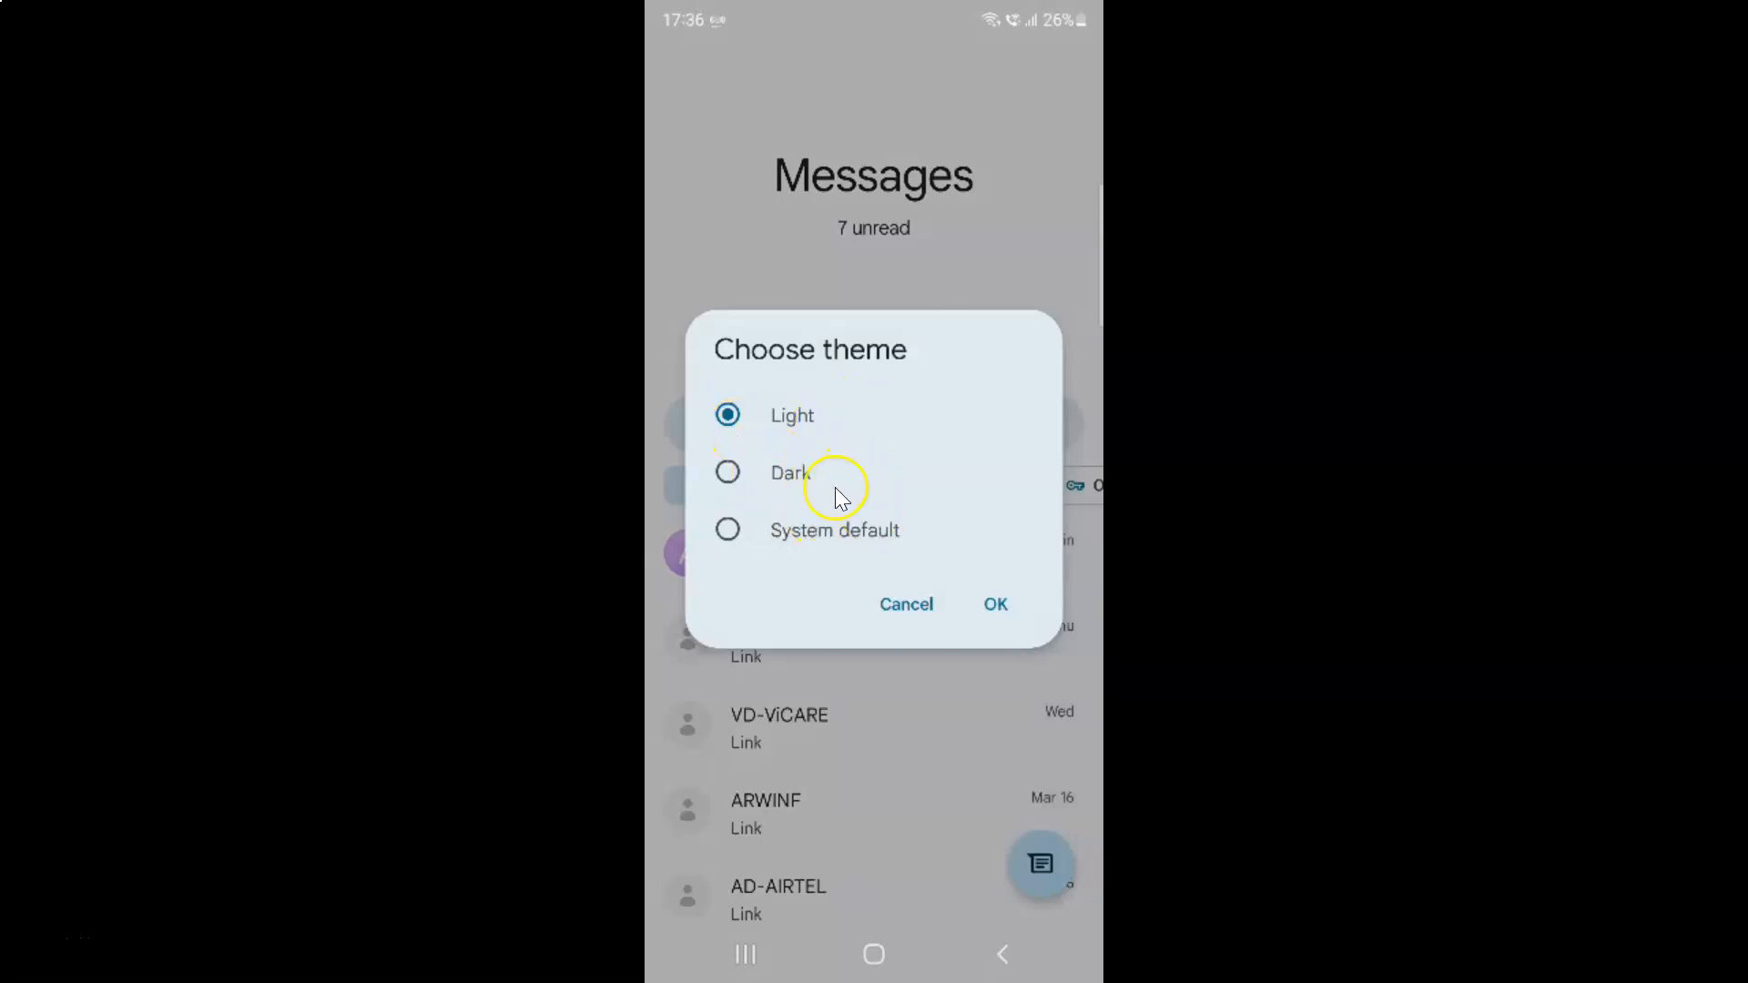
pyautogui.moveTo(781, 427)
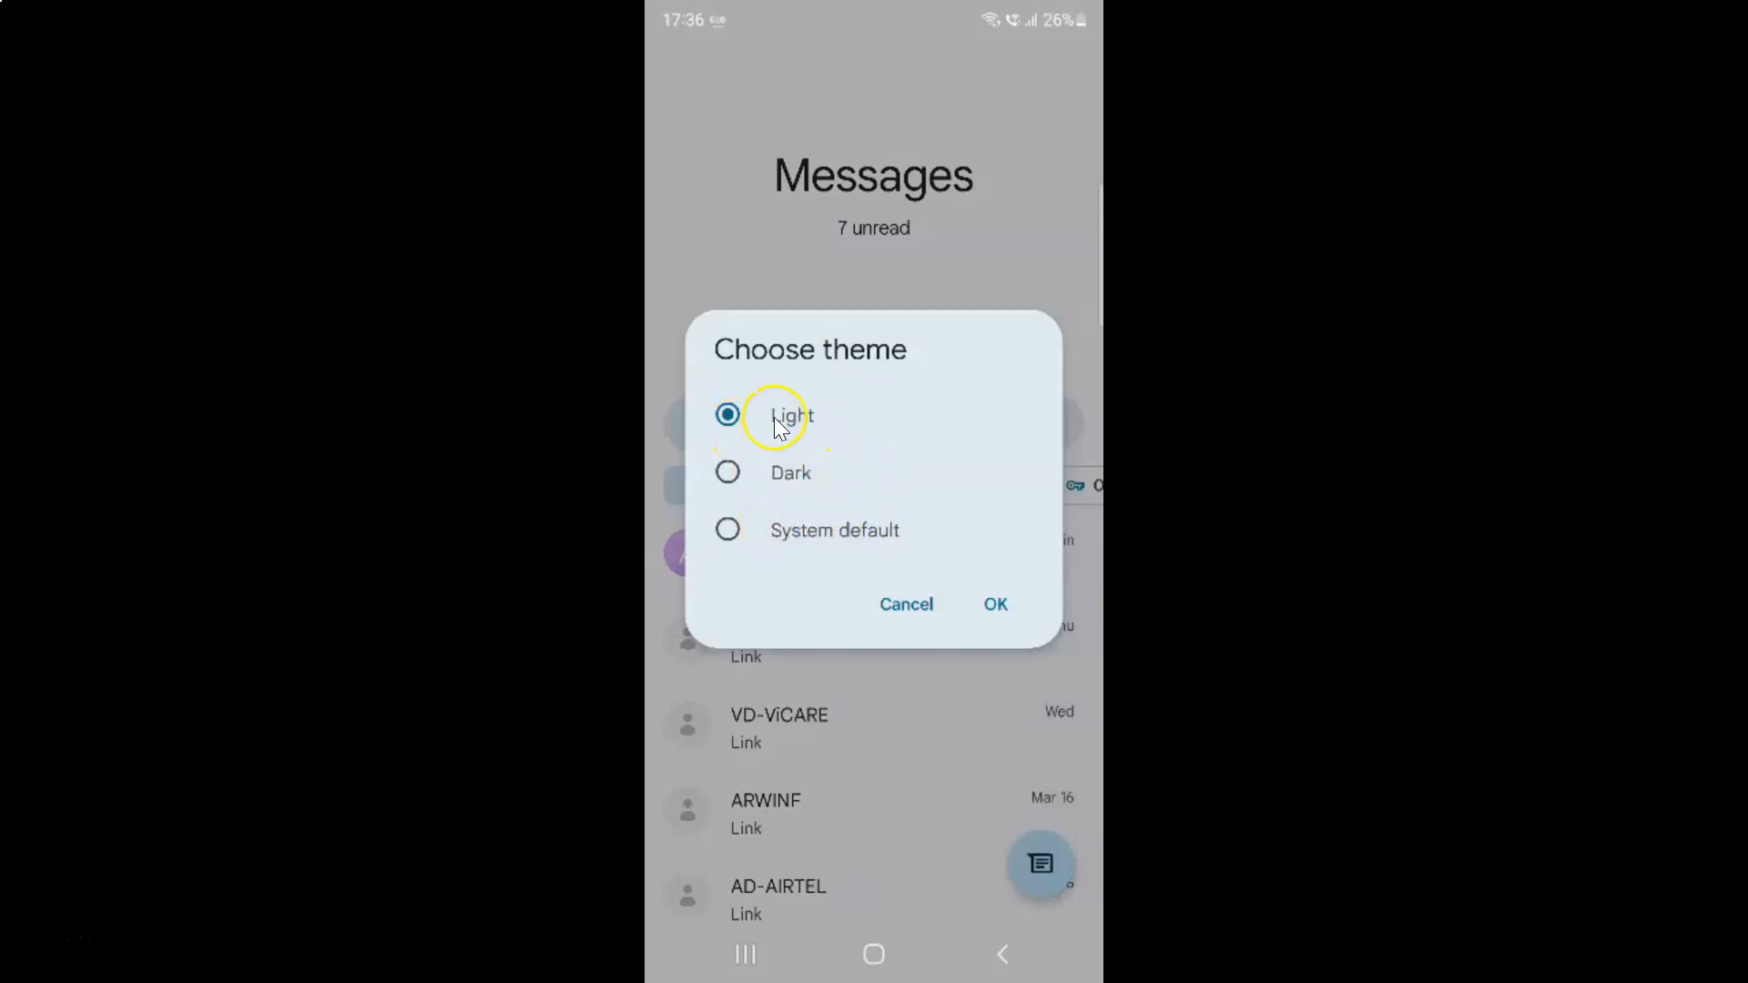
pyautogui.moveTo(823, 422)
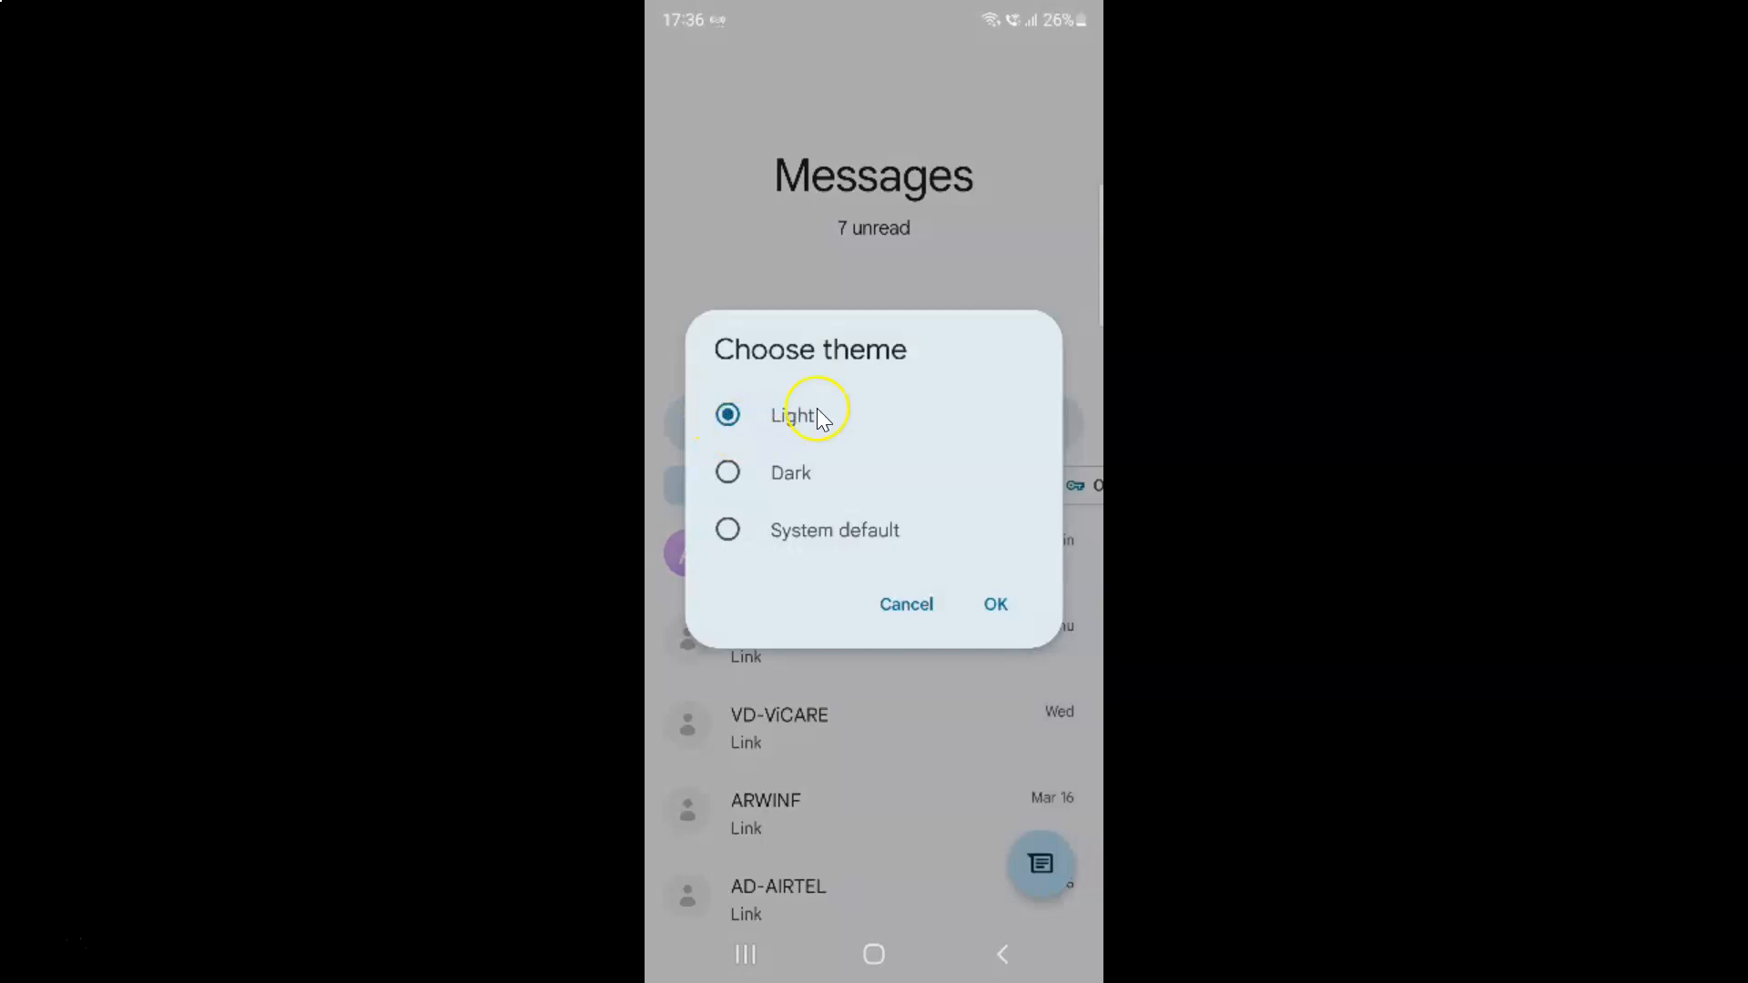
pyautogui.moveTo(823, 457)
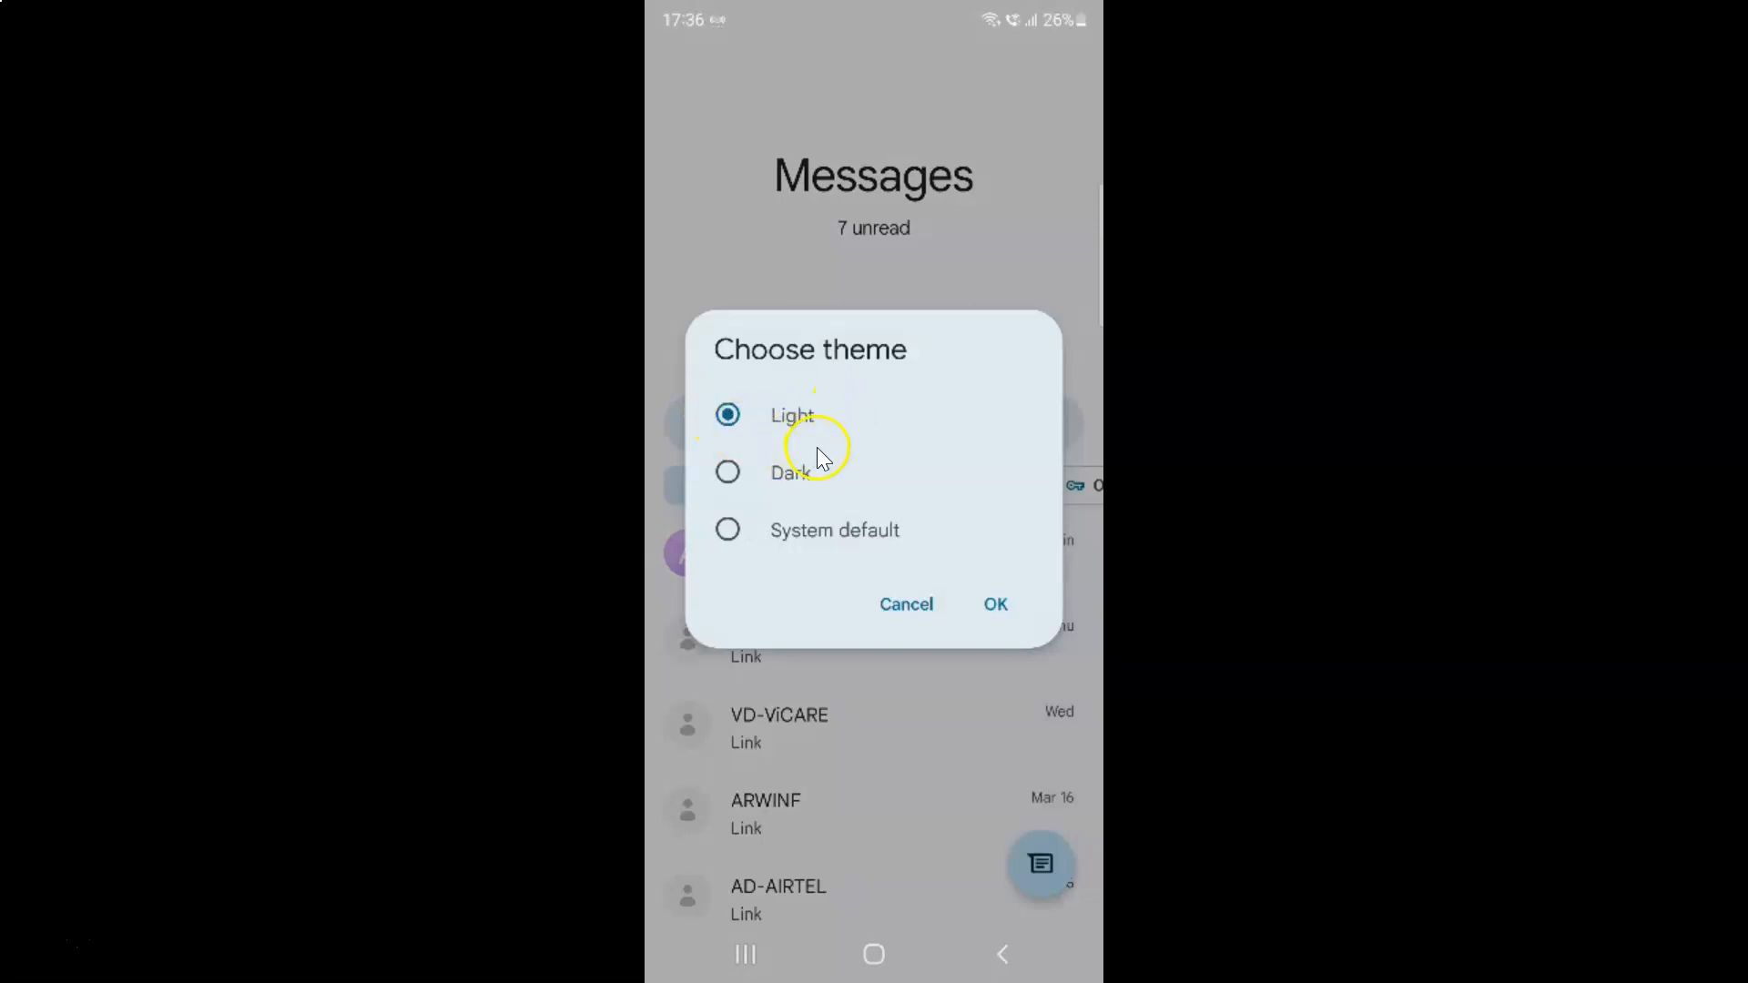
pyautogui.moveTo(834, 490)
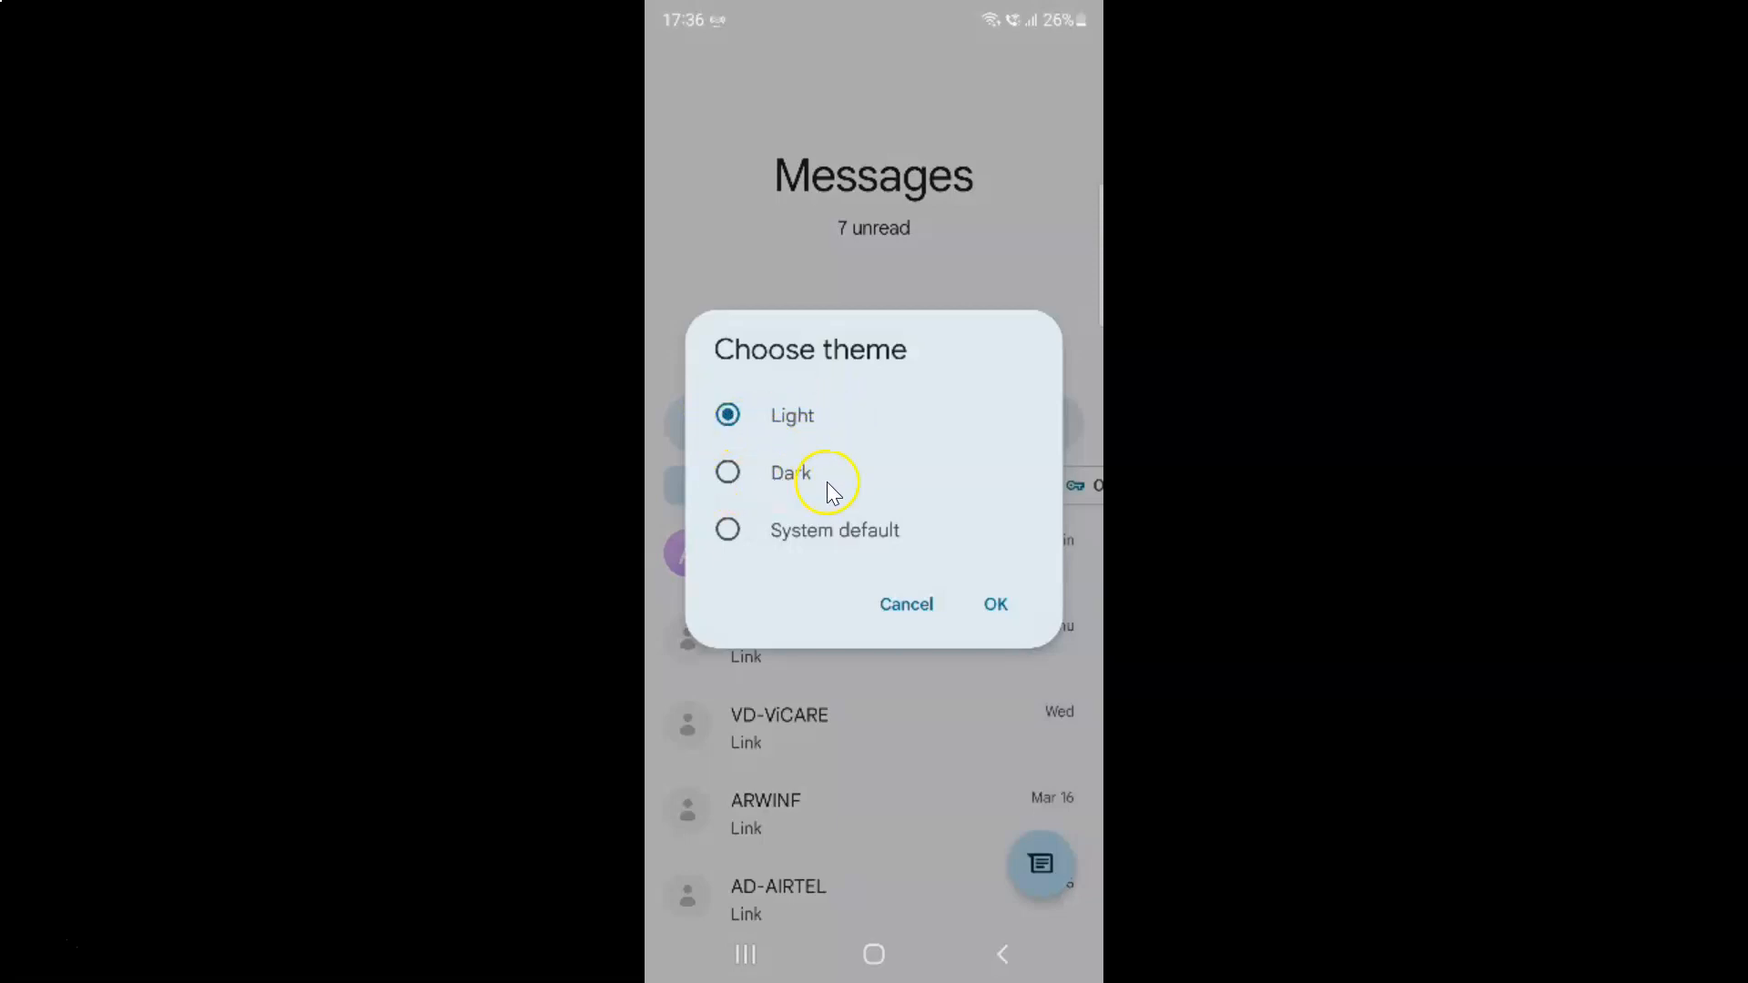
pyautogui.moveTo(734, 472)
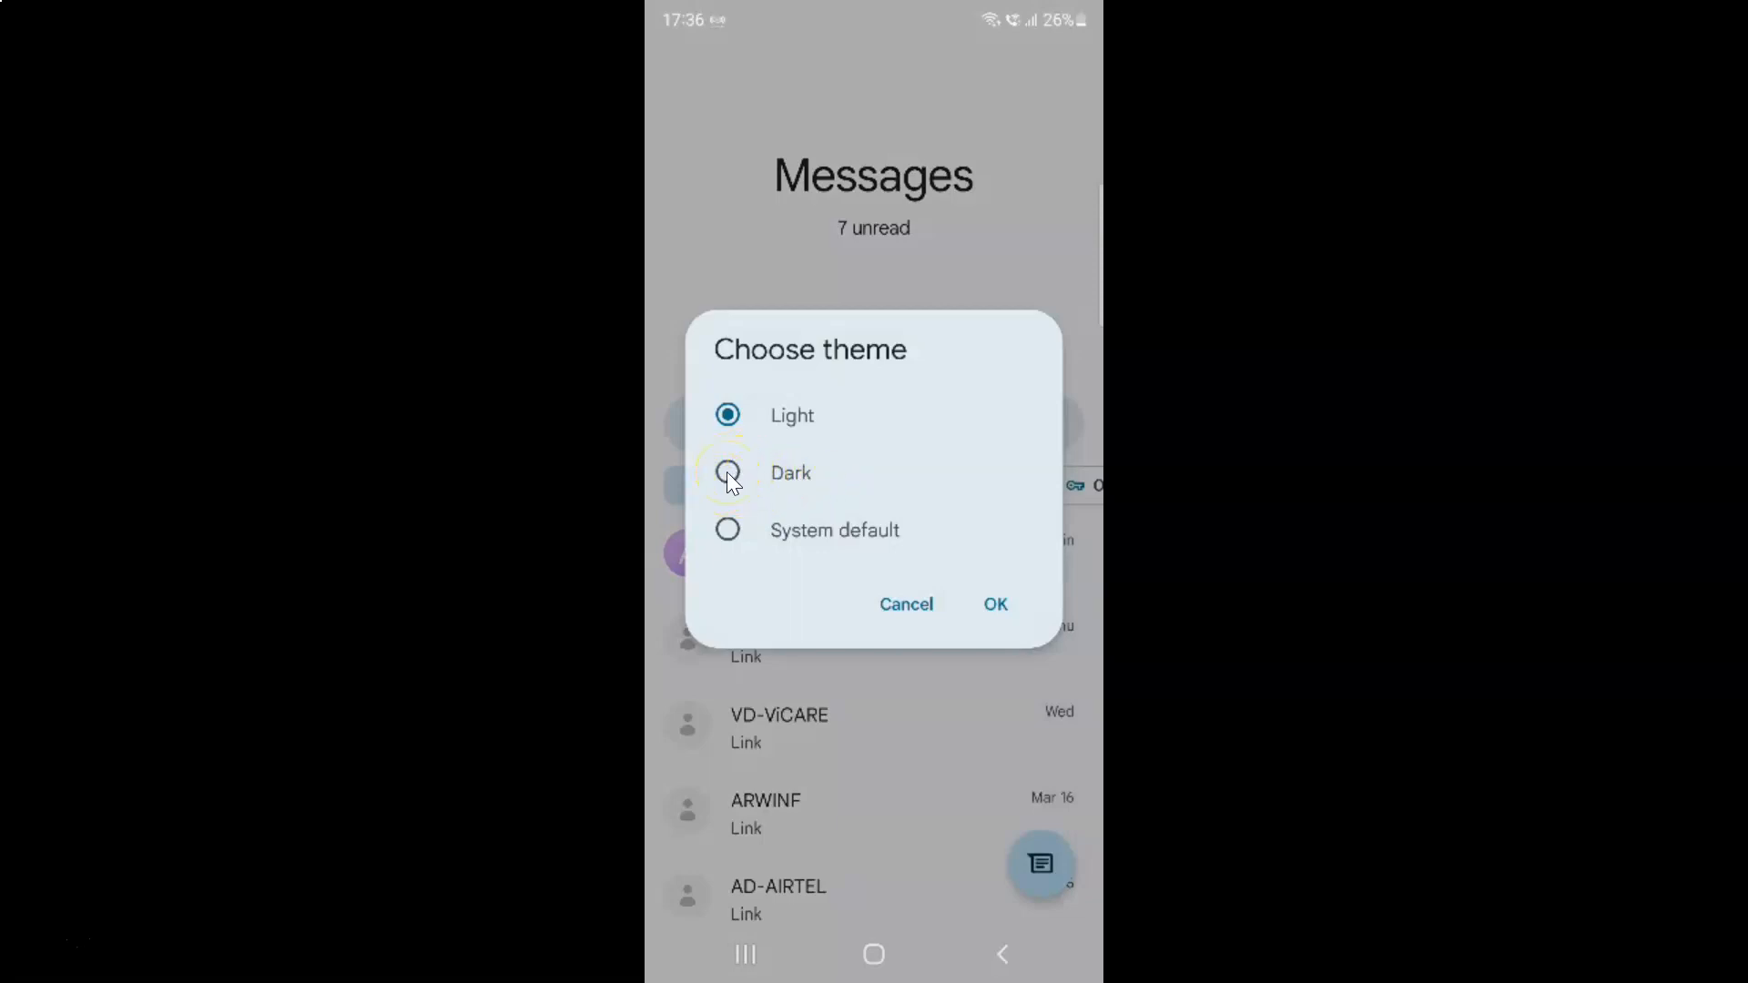
pyautogui.click(726, 472)
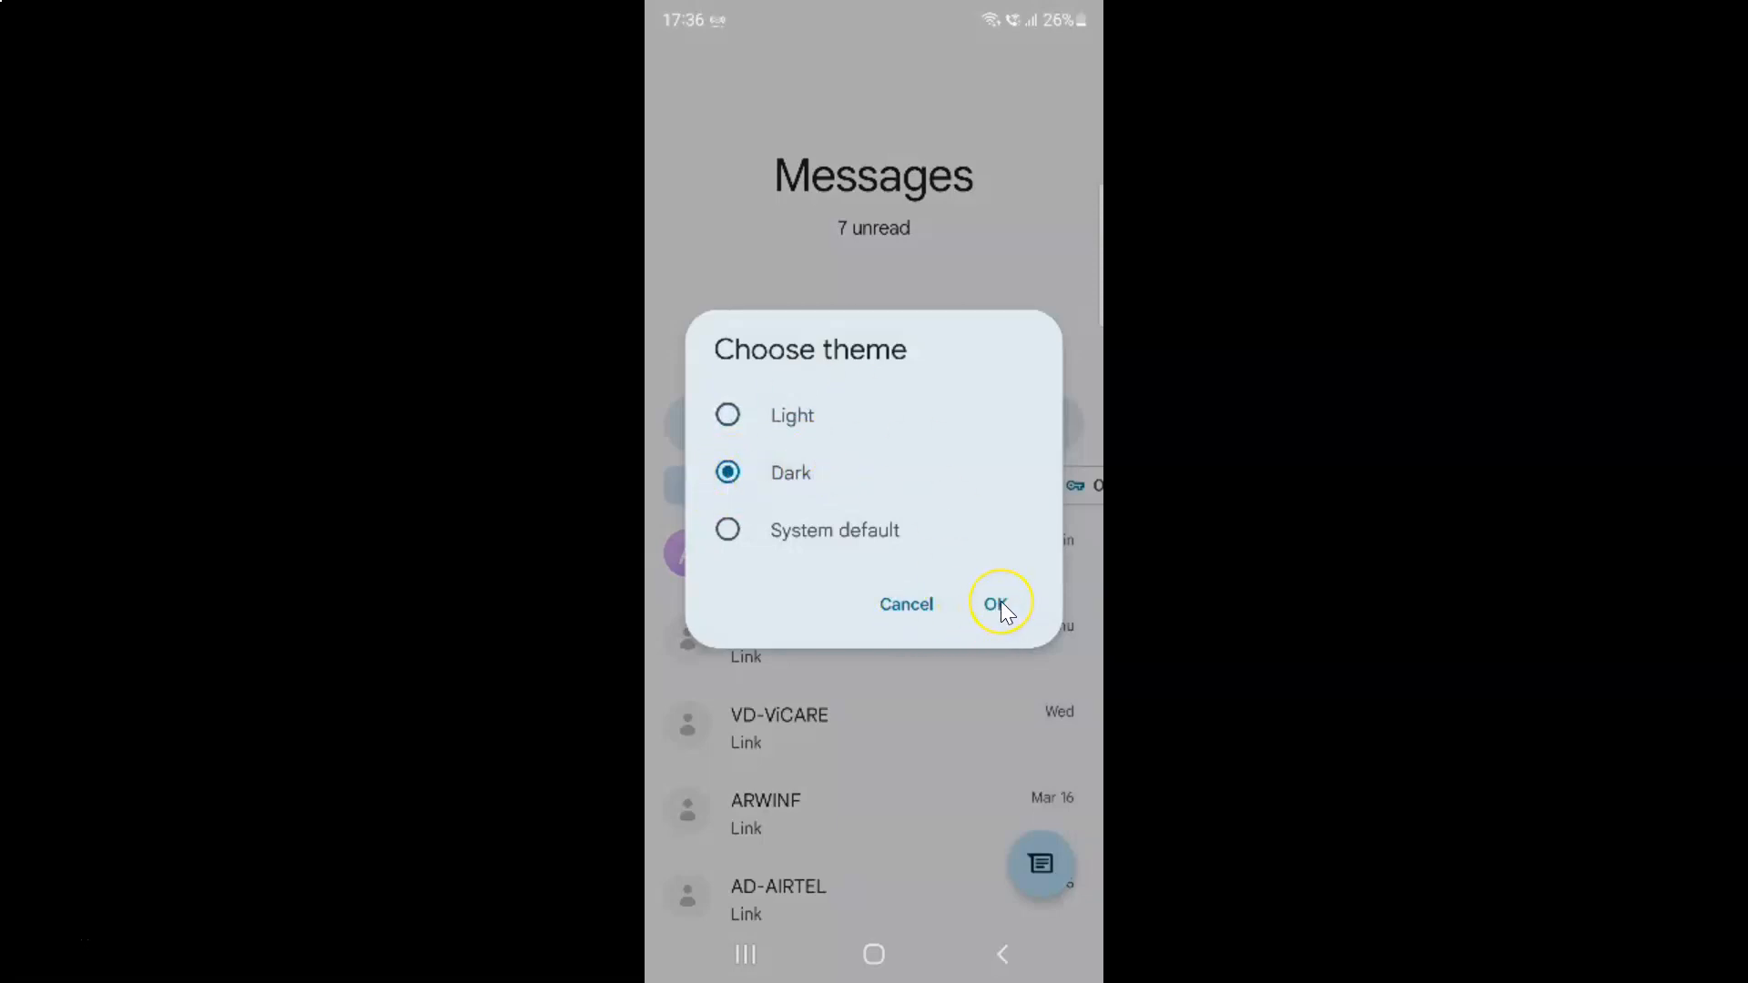
# Confirm the Dark theme with OK so the conversation list turns dark.
pyautogui.click(998, 603)
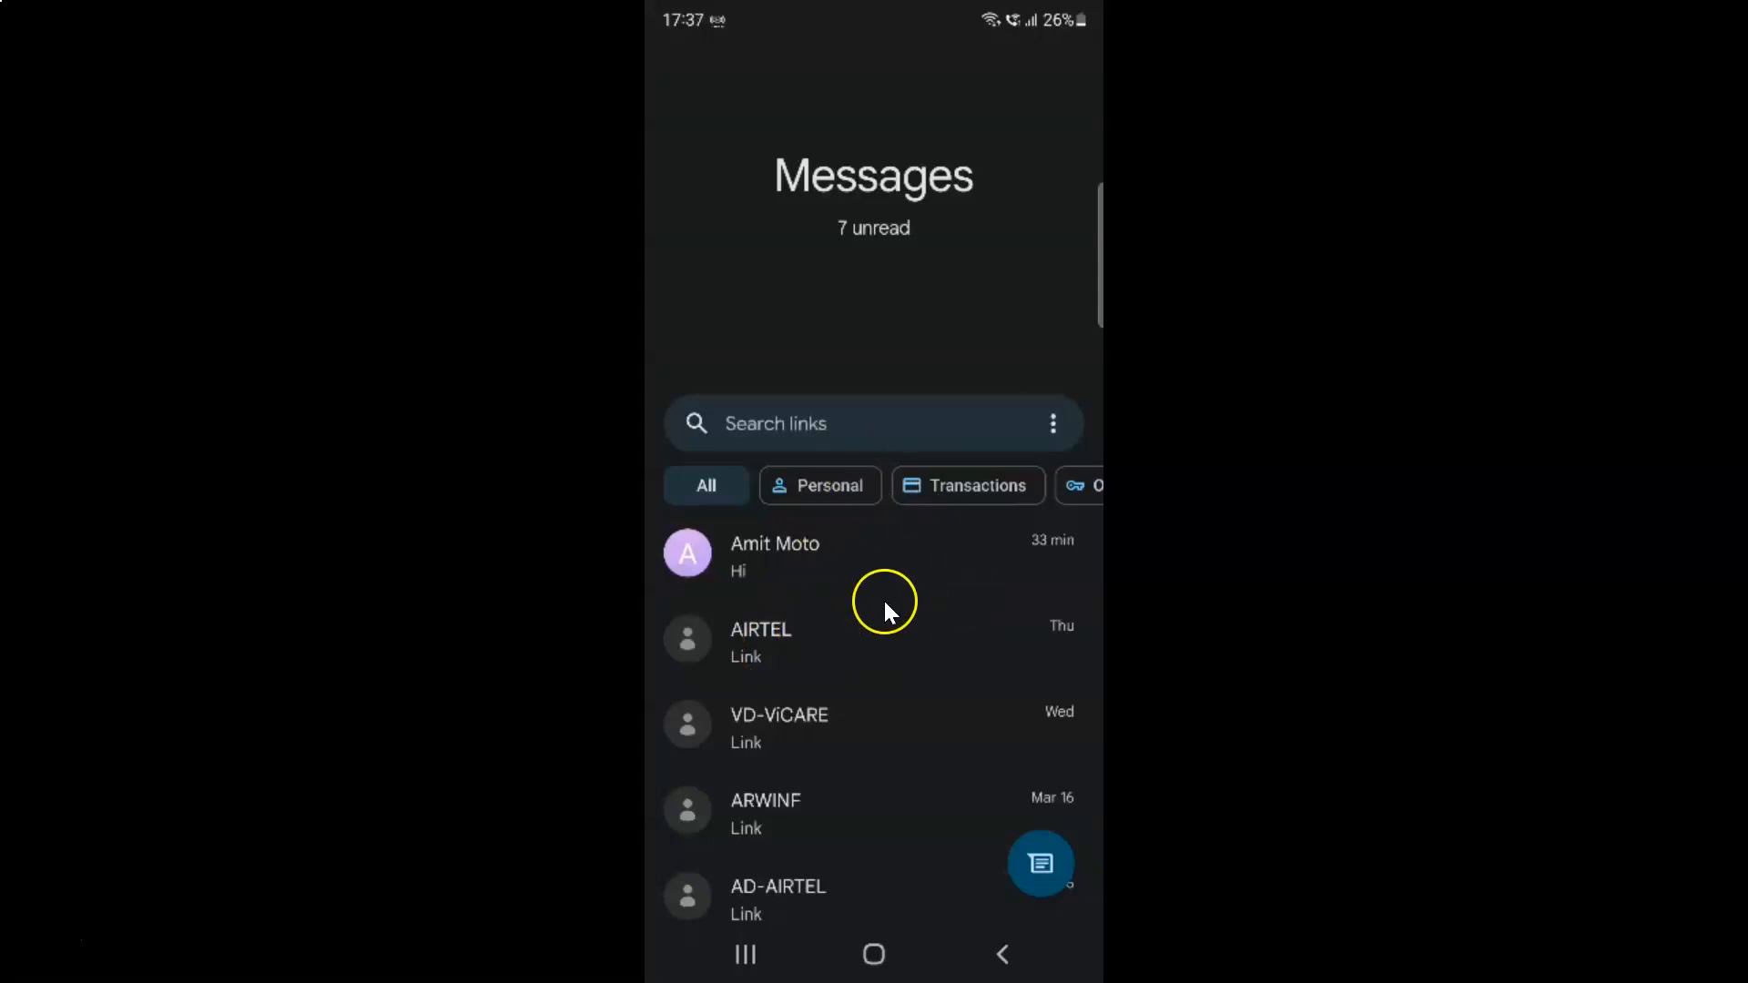
pyautogui.moveTo(940, 587)
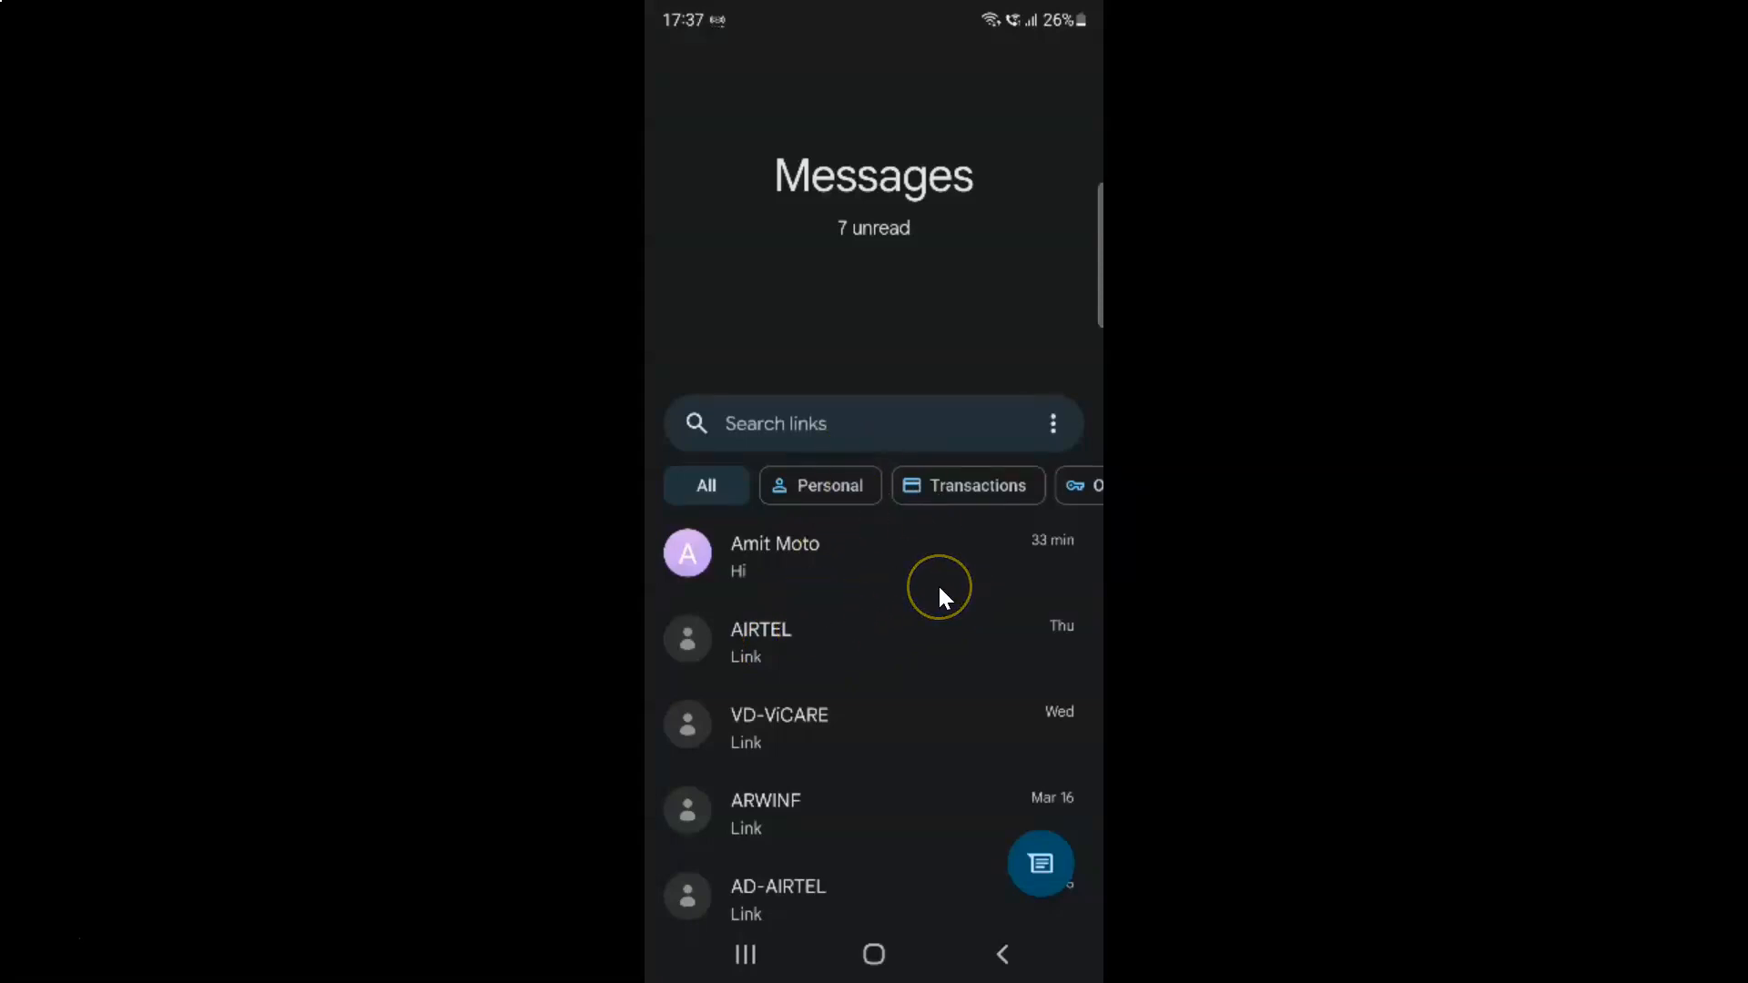
pyautogui.moveTo(835, 825)
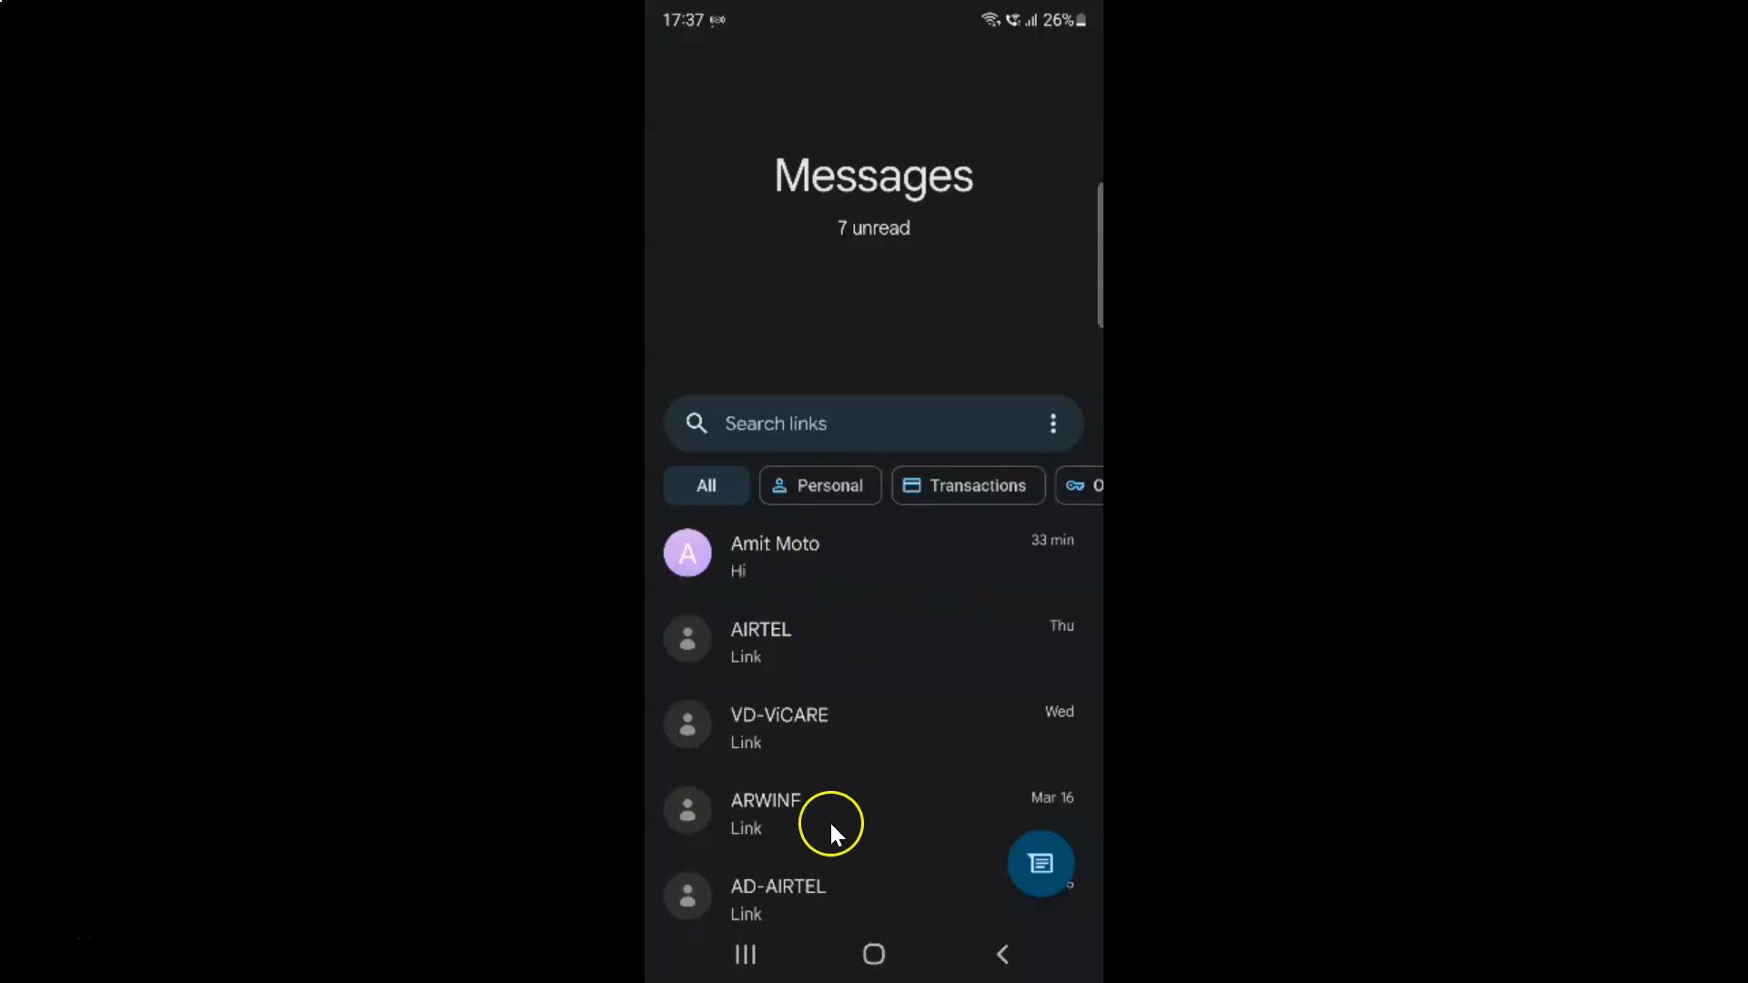
# Leave Messages for the One UI home screen via the Home button.
pyautogui.click(745, 953)
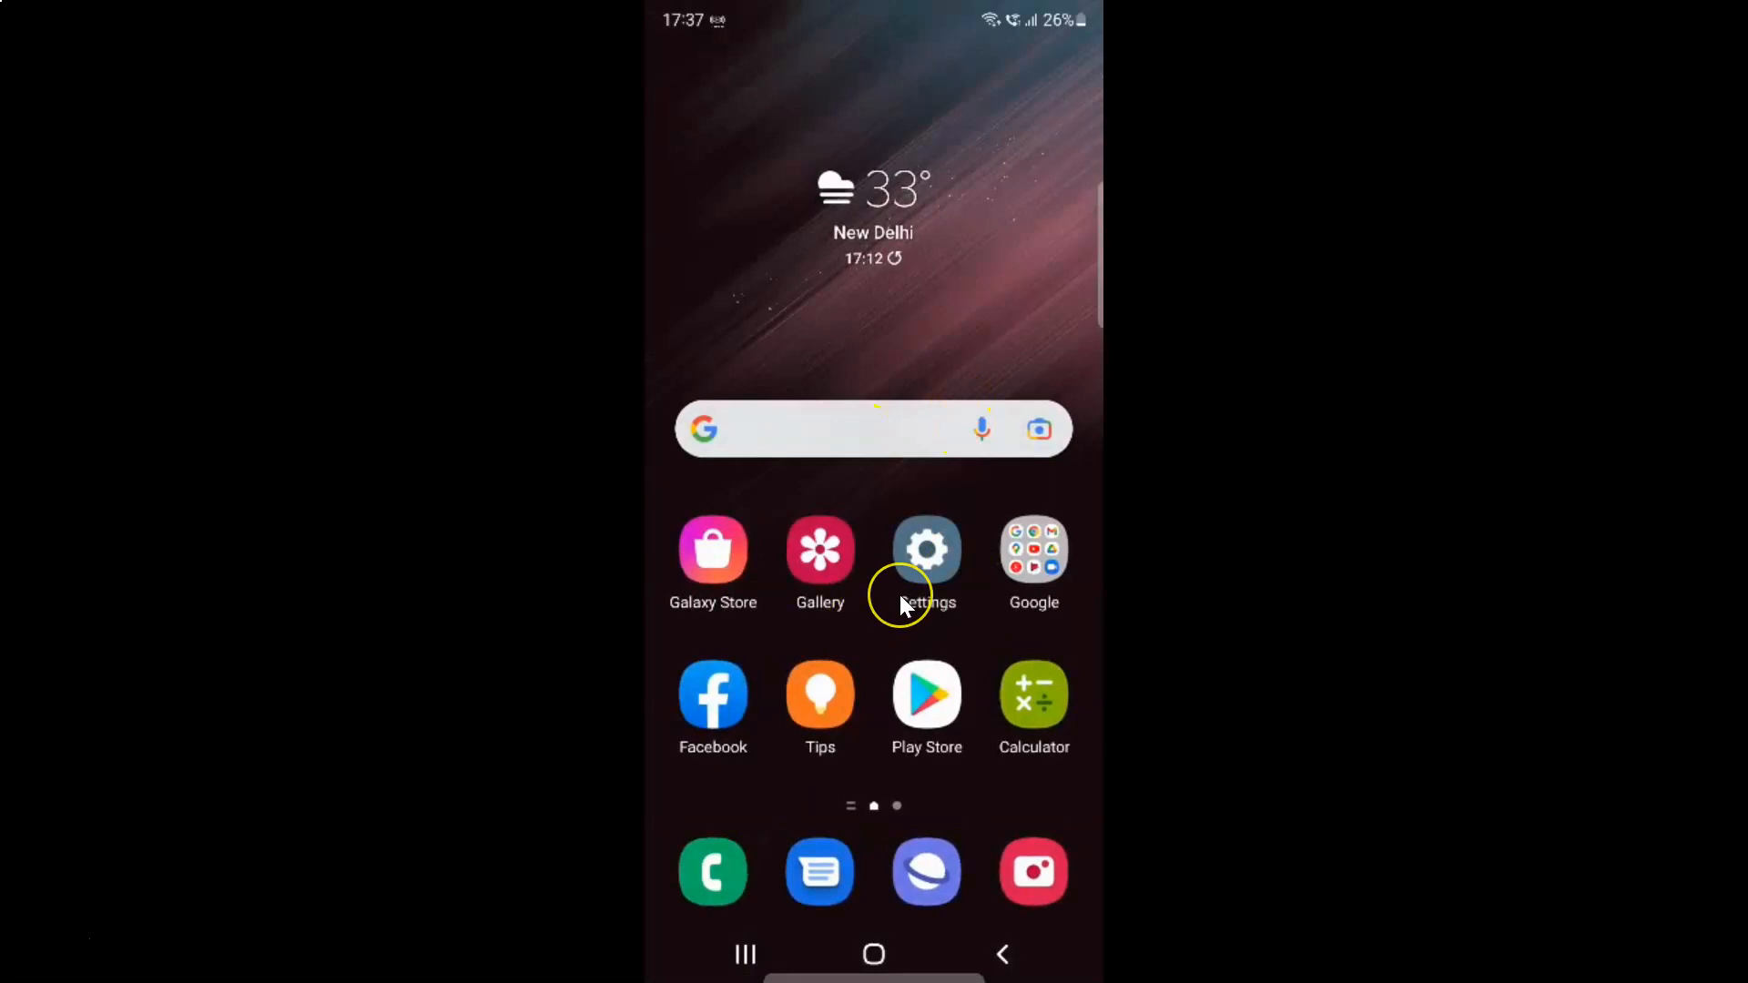
pyautogui.moveTo(903, 602)
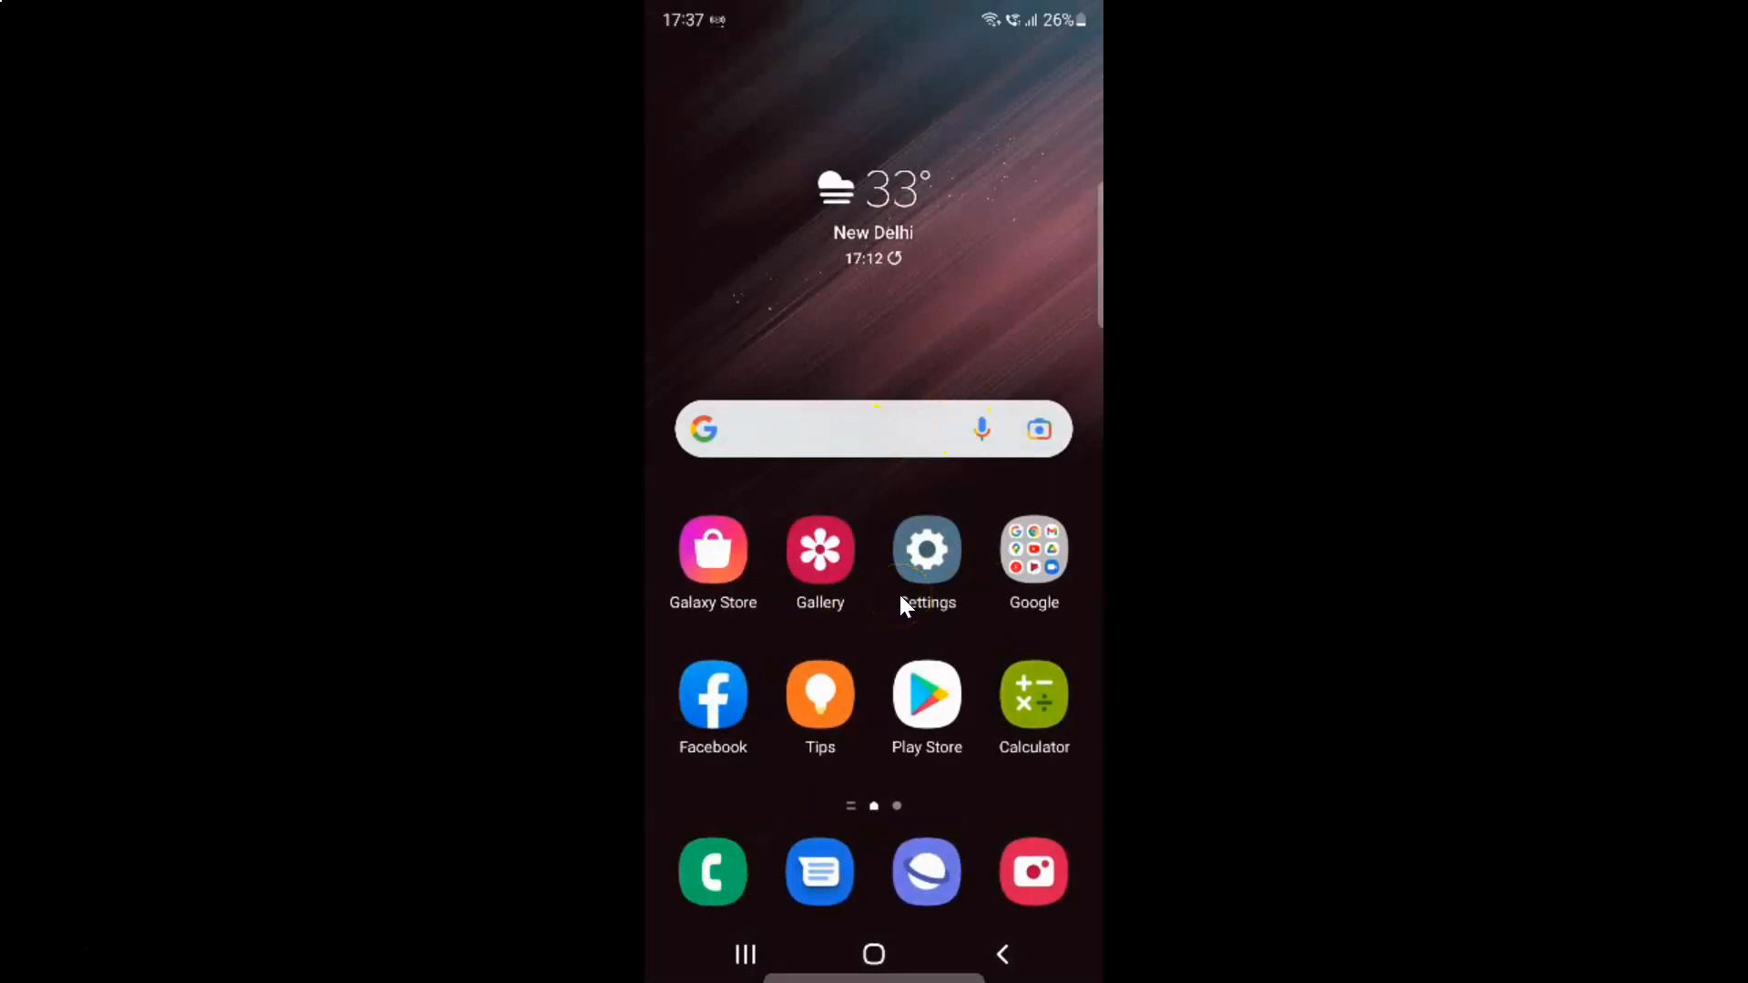
pyautogui.moveTo(907, 606)
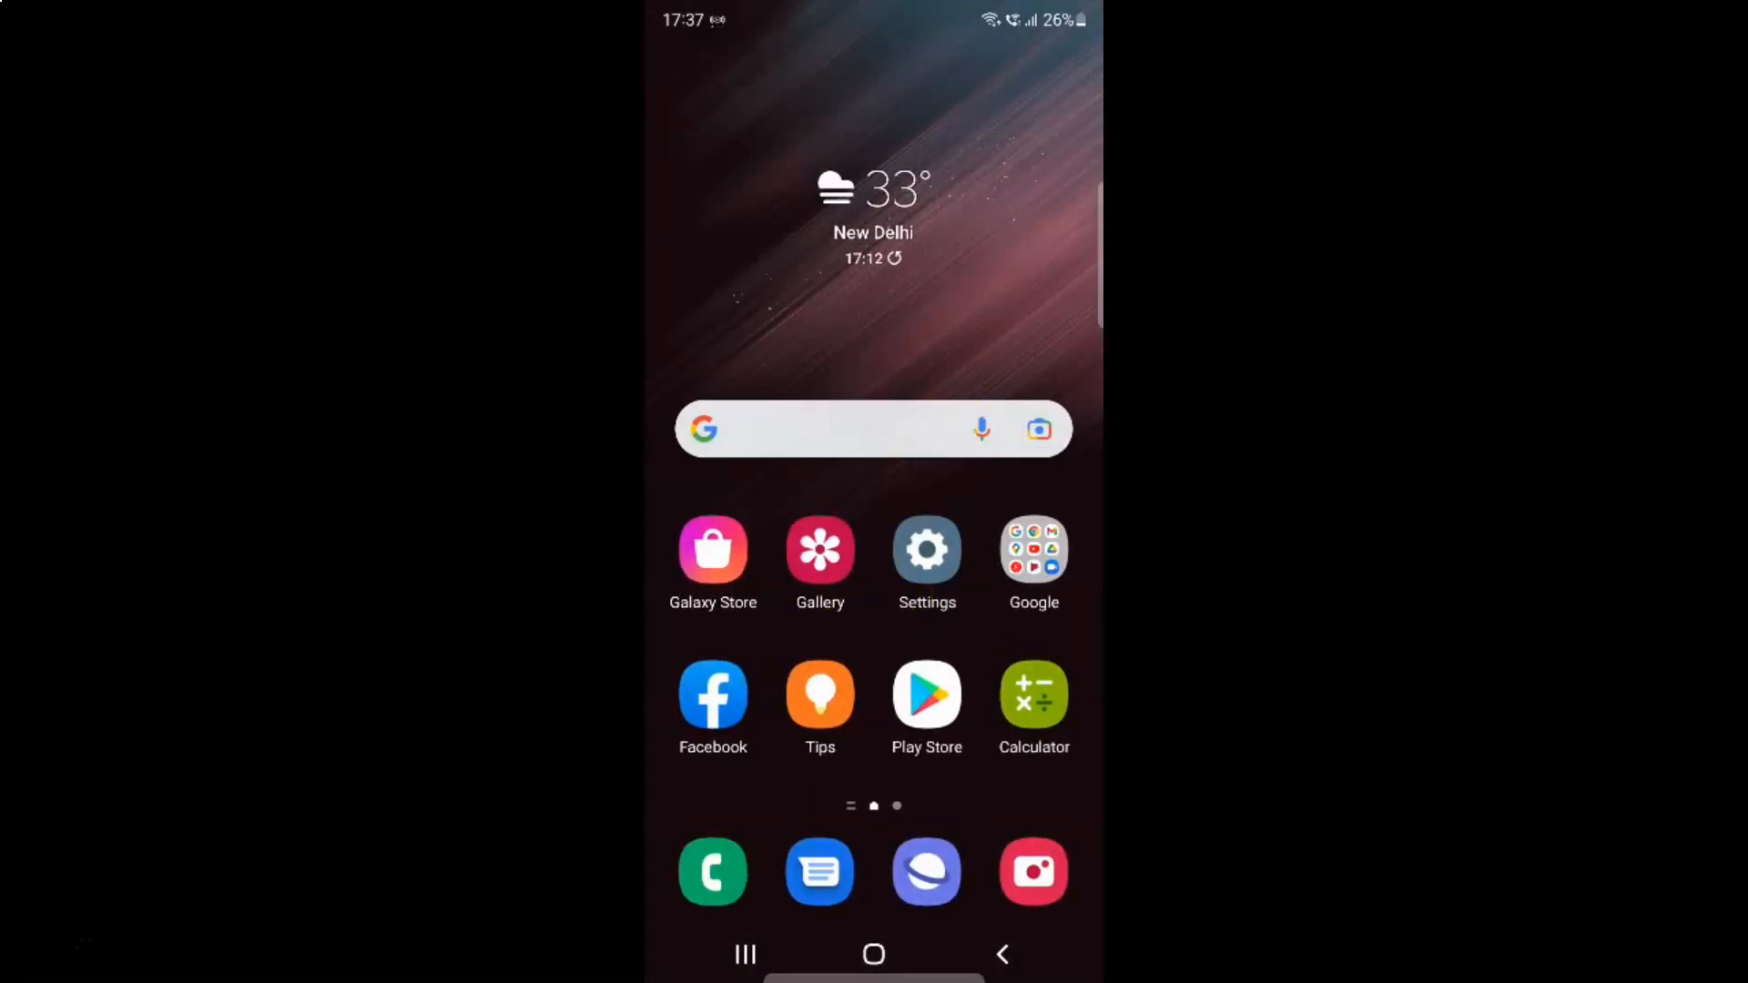